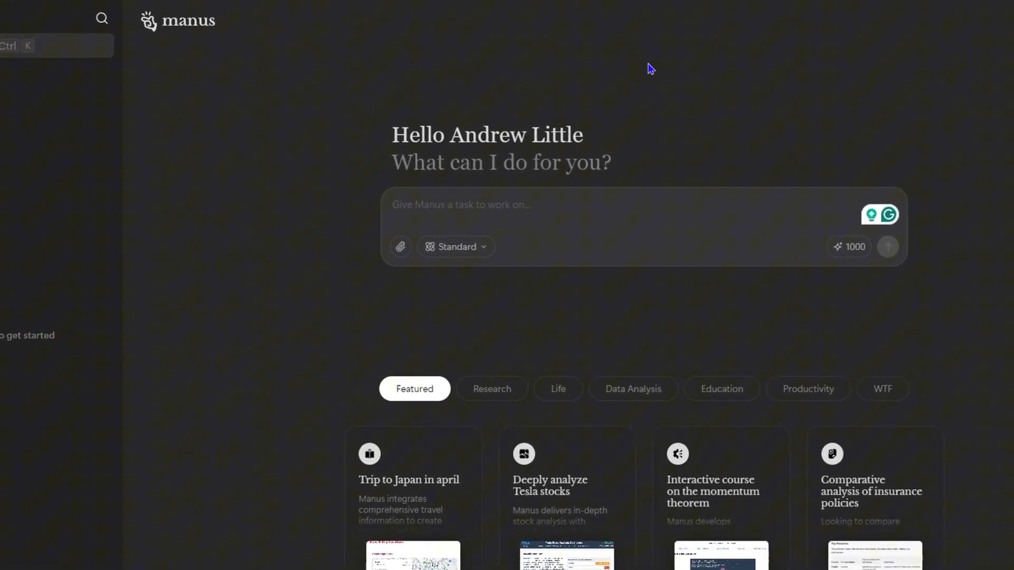
# Submit the task 'what is manus' and close the Enable Browser Notifications popup.
pyautogui.click(511, 204)
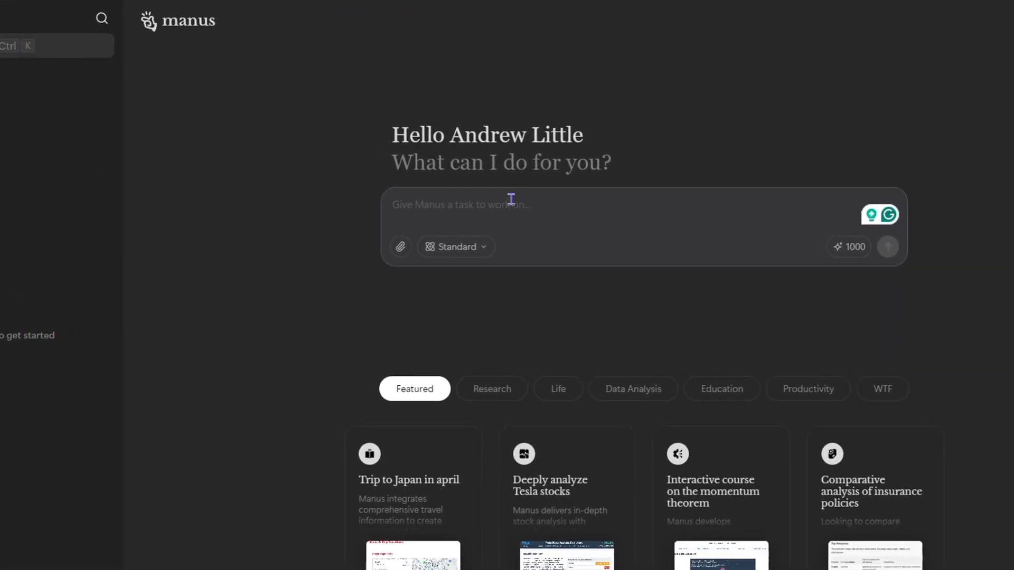
pyautogui.write('what')
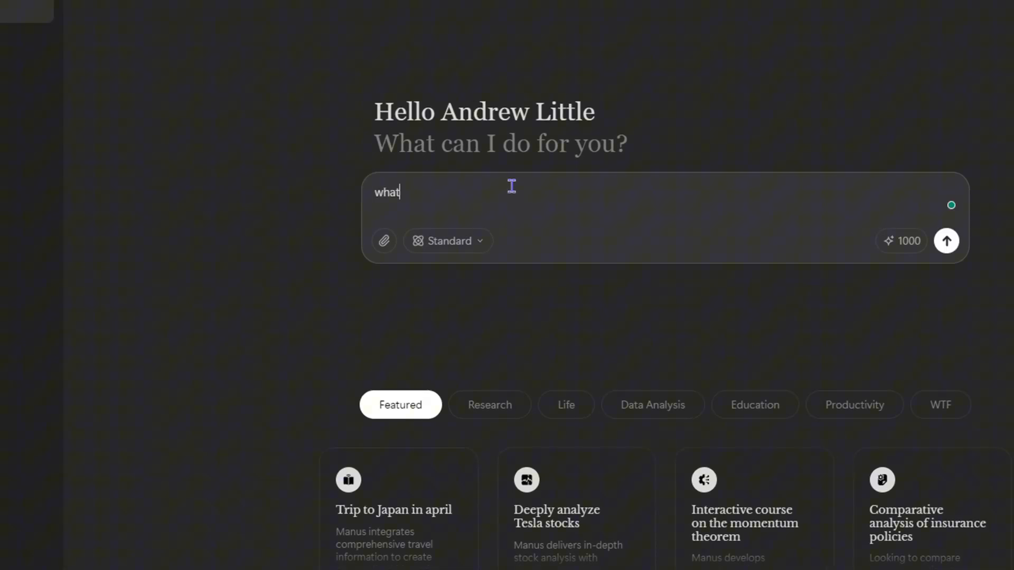
pyautogui.write('is manu')
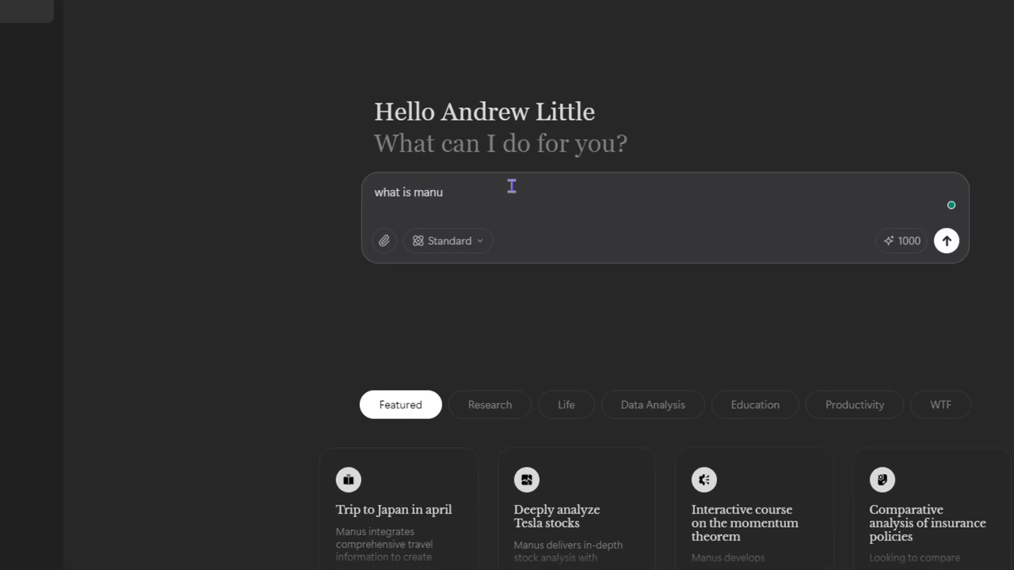
pyautogui.click(946, 241)
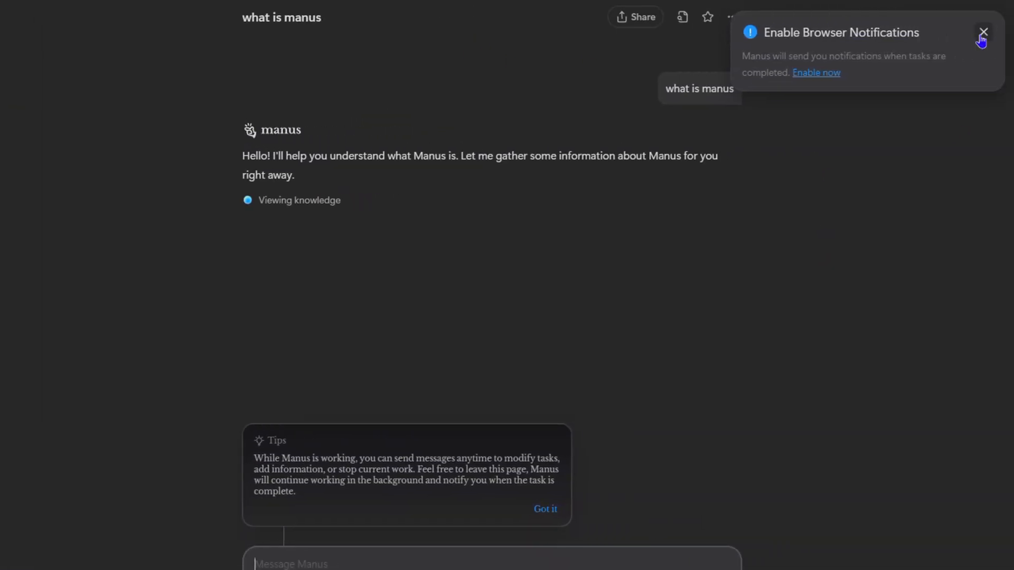
pyautogui.click(984, 32)
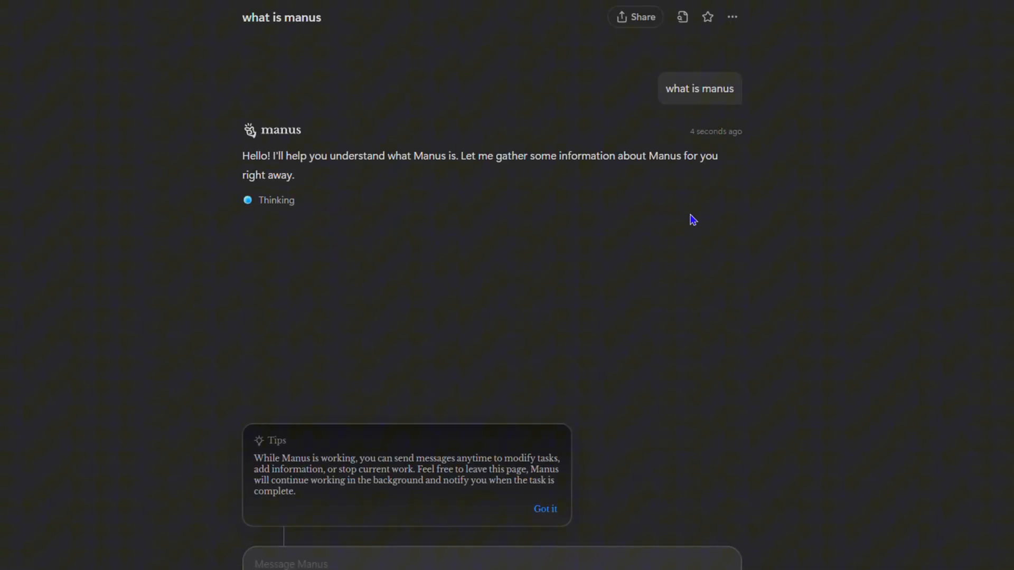
pyautogui.scroll(-3)
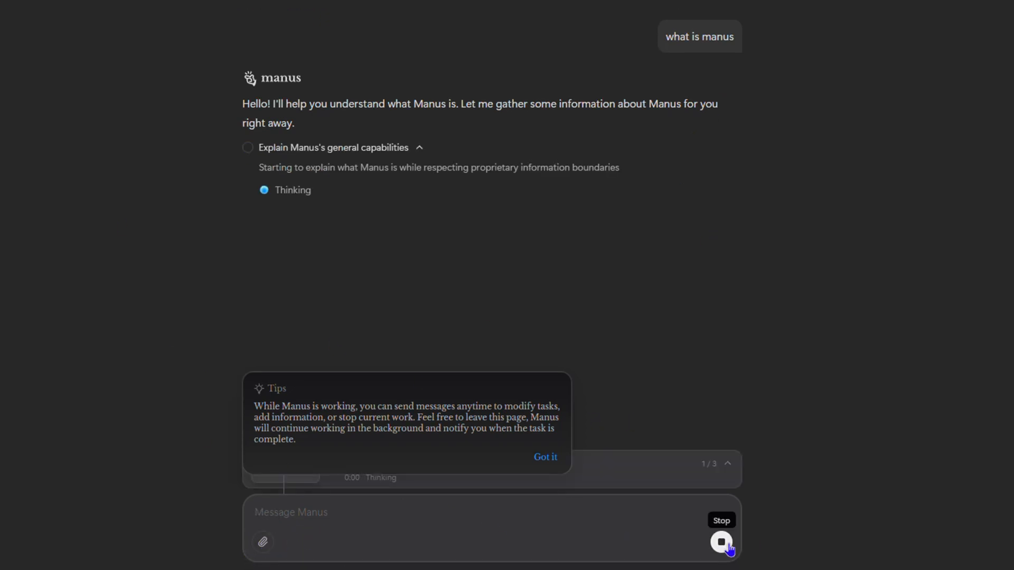
# Halt Manus partway through the task and show its more-options menu with Rename.
pyautogui.click(722, 542)
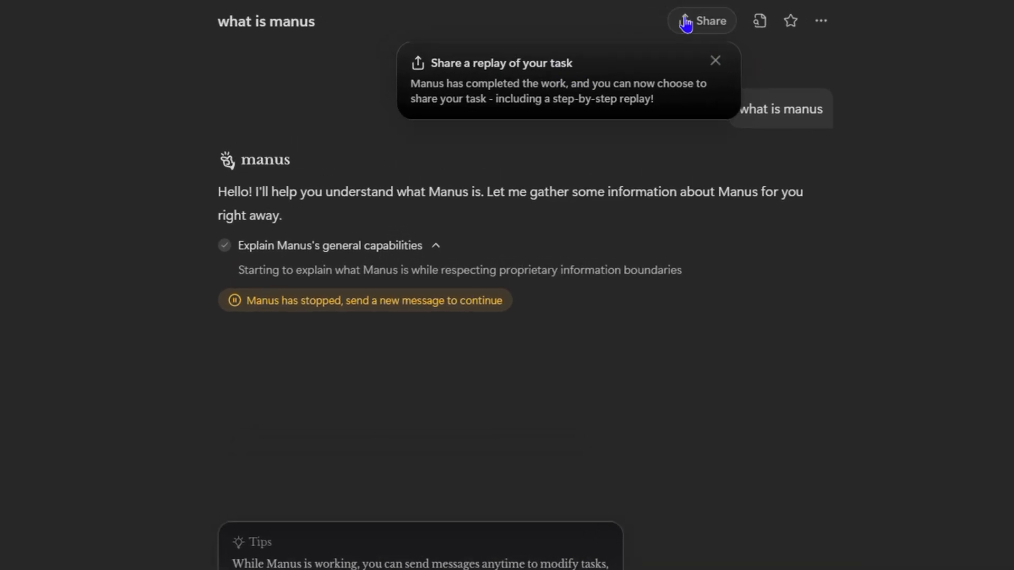
pyautogui.moveTo(698, 30)
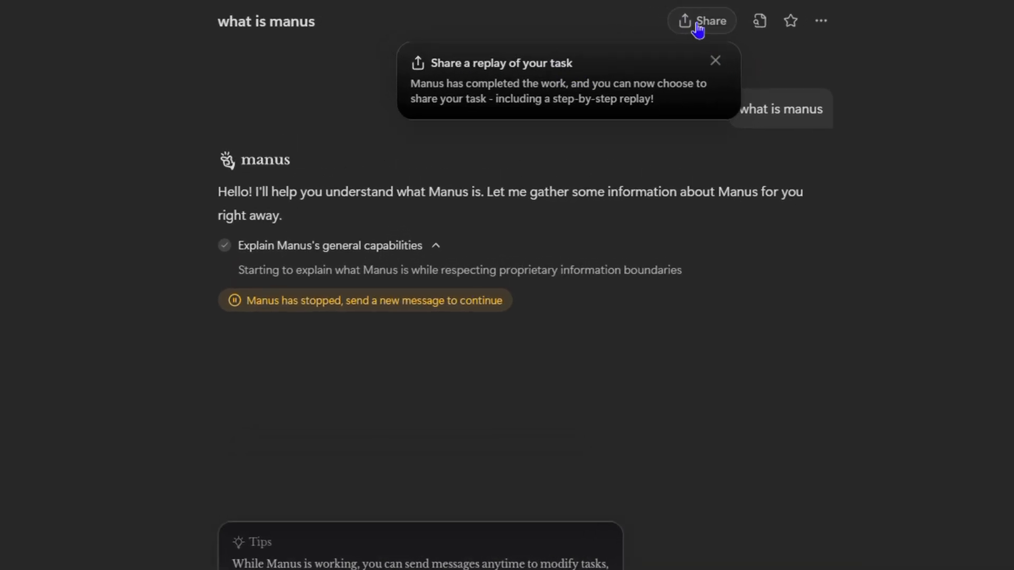
pyautogui.moveTo(759, 21)
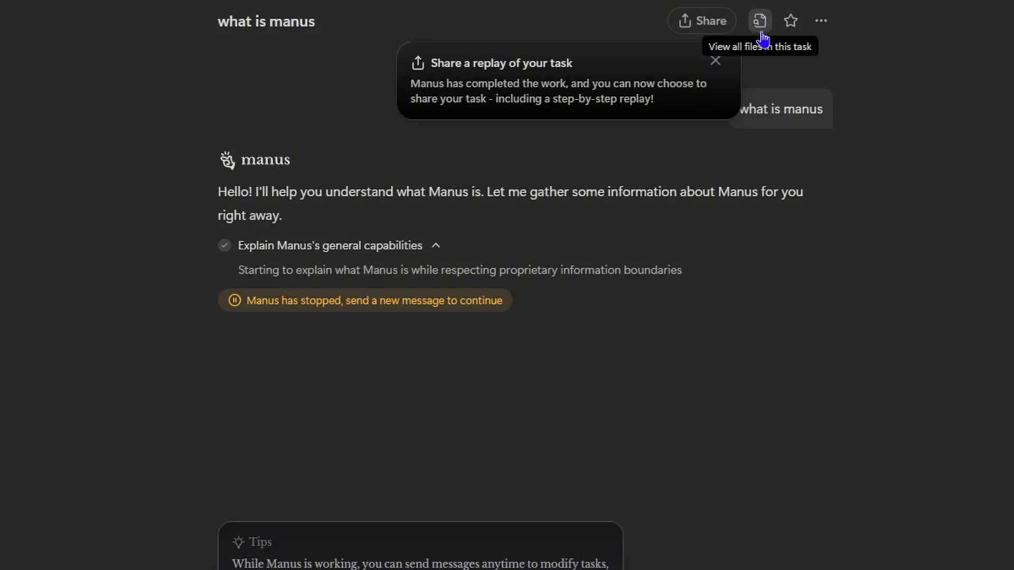
pyautogui.moveTo(790, 21)
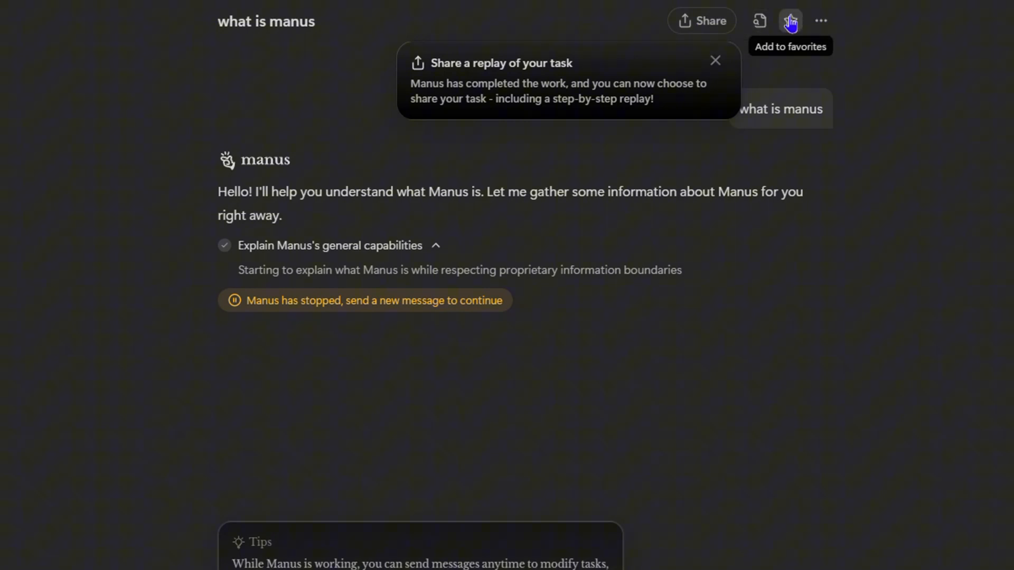
pyautogui.click(821, 21)
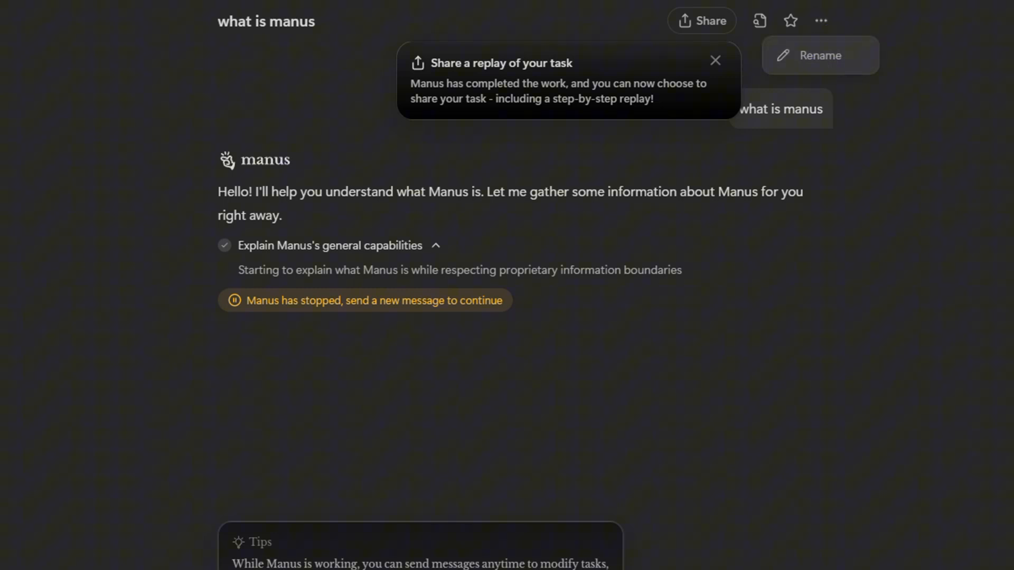
# From the sidebar task list, switch to a fresh empty New task page.
pyautogui.click(8, 18)
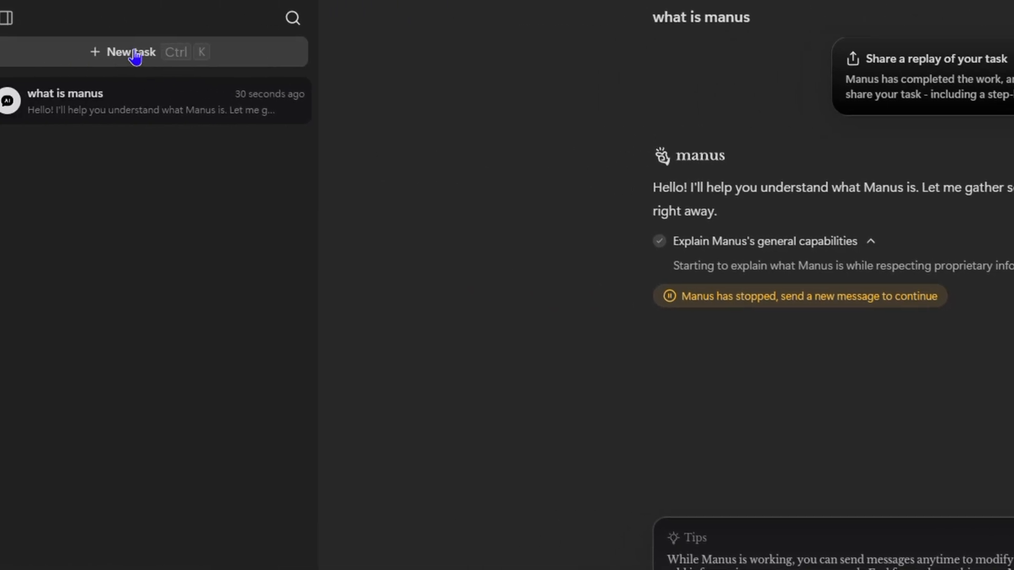
pyautogui.click(143, 52)
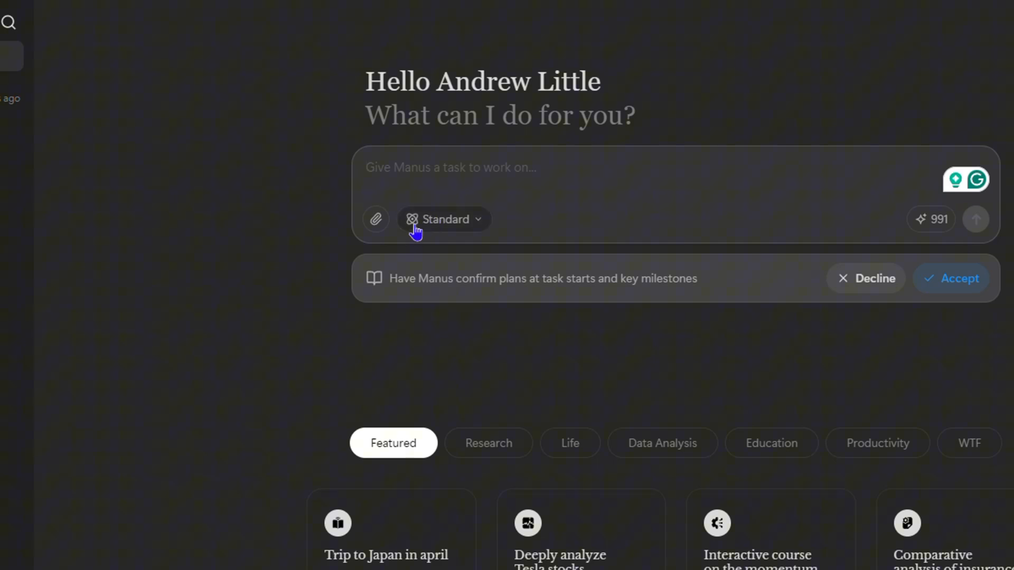
pyautogui.moveTo(375, 220)
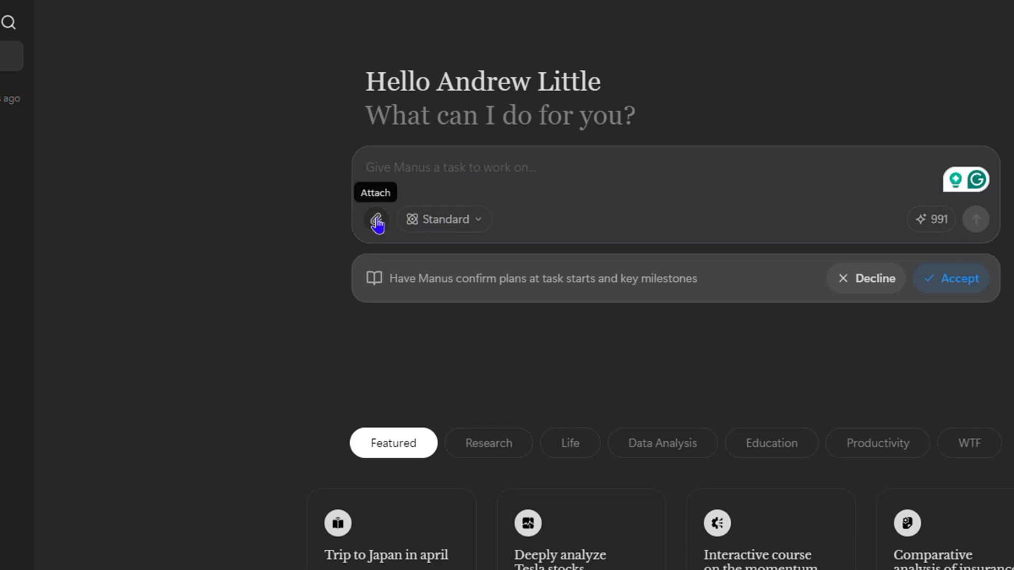
pyautogui.click(376, 220)
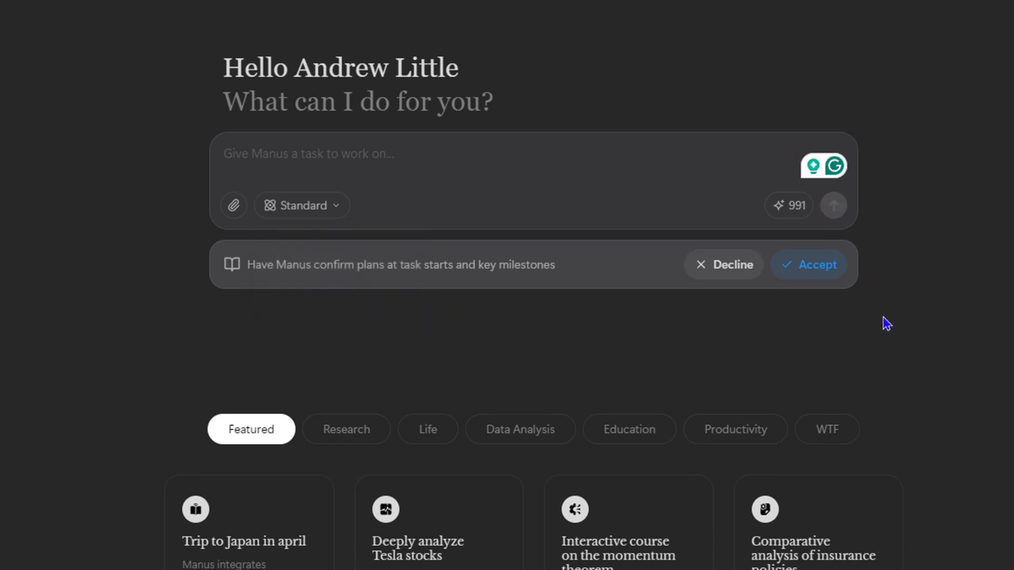
# Browse the example use case cards under the Life, Education and Productivity categories.
pyautogui.scroll(-3)
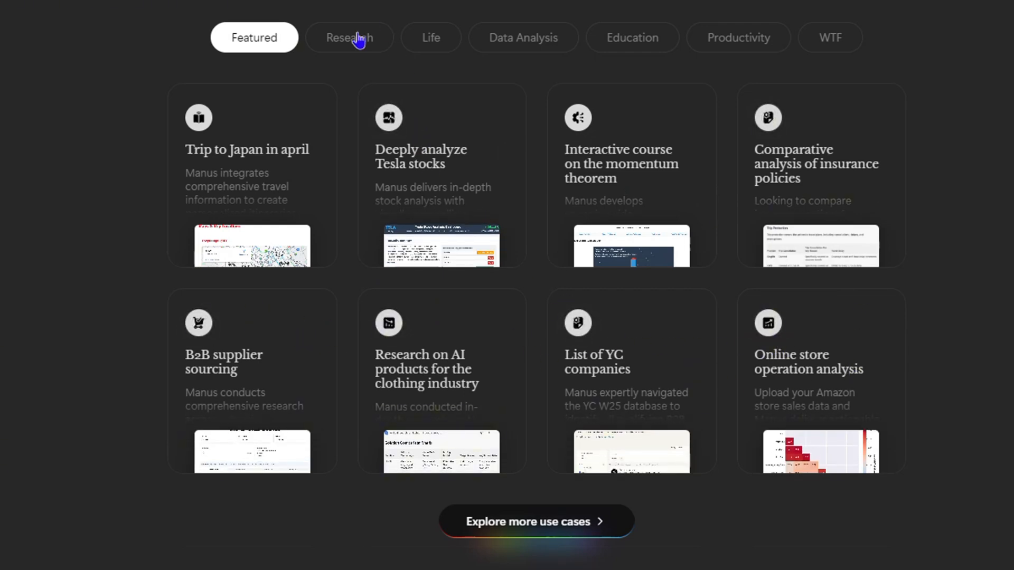
pyautogui.click(430, 37)
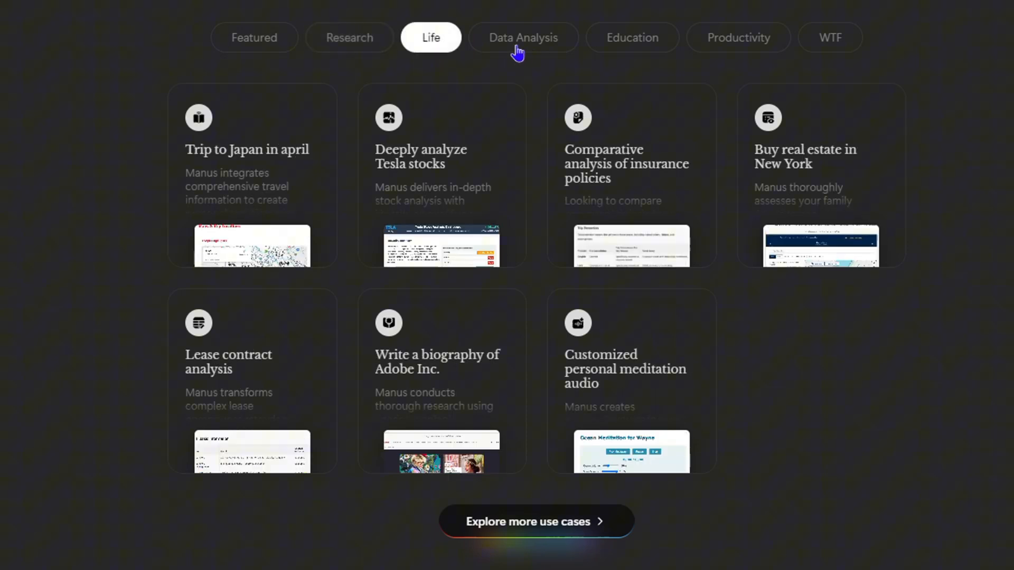
pyautogui.click(632, 37)
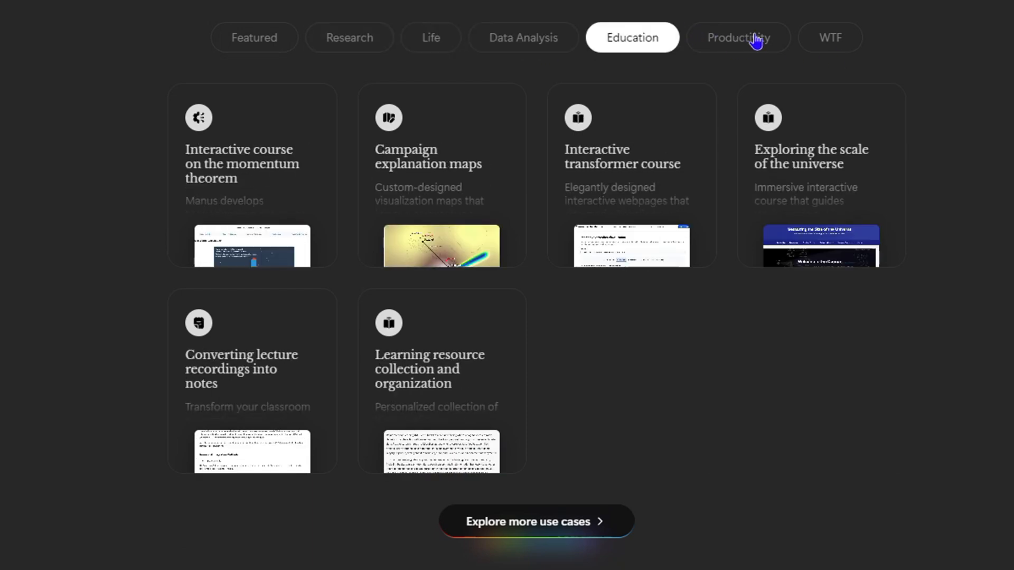
pyautogui.click(830, 37)
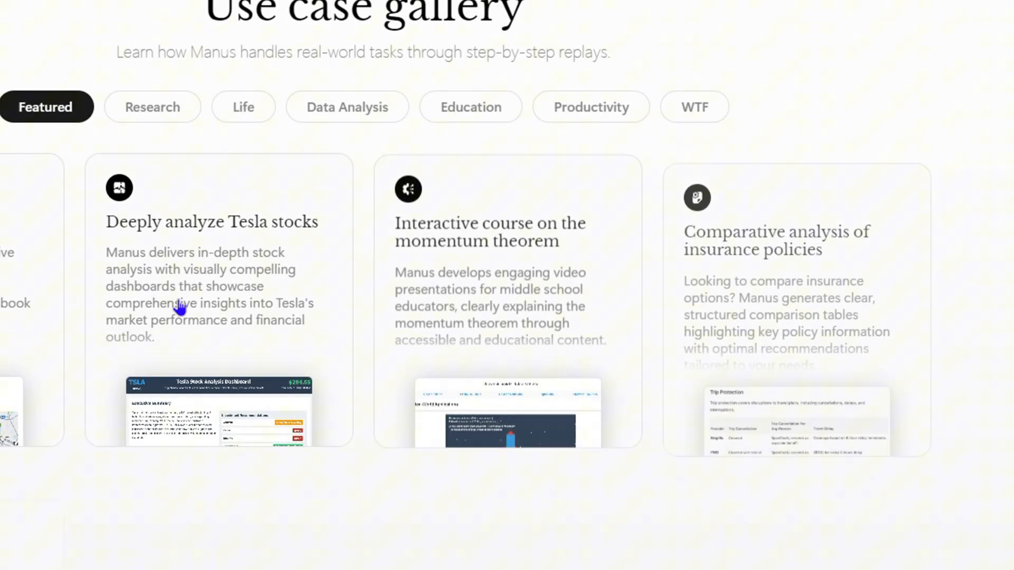
# In the Use case gallery, filter to Research and view the List of YC companies replay.
pyautogui.scroll(-3)
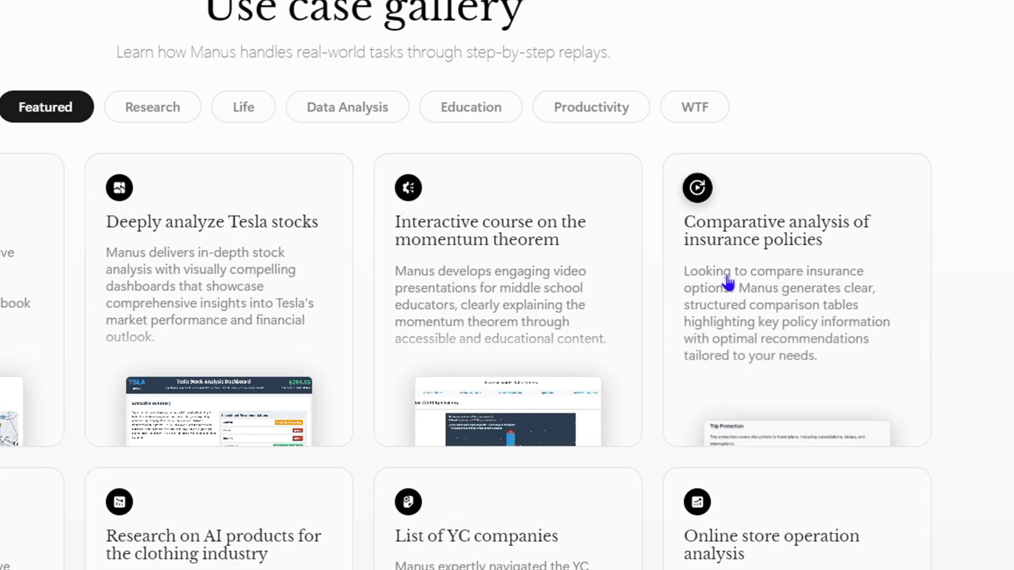
pyautogui.moveTo(470, 106)
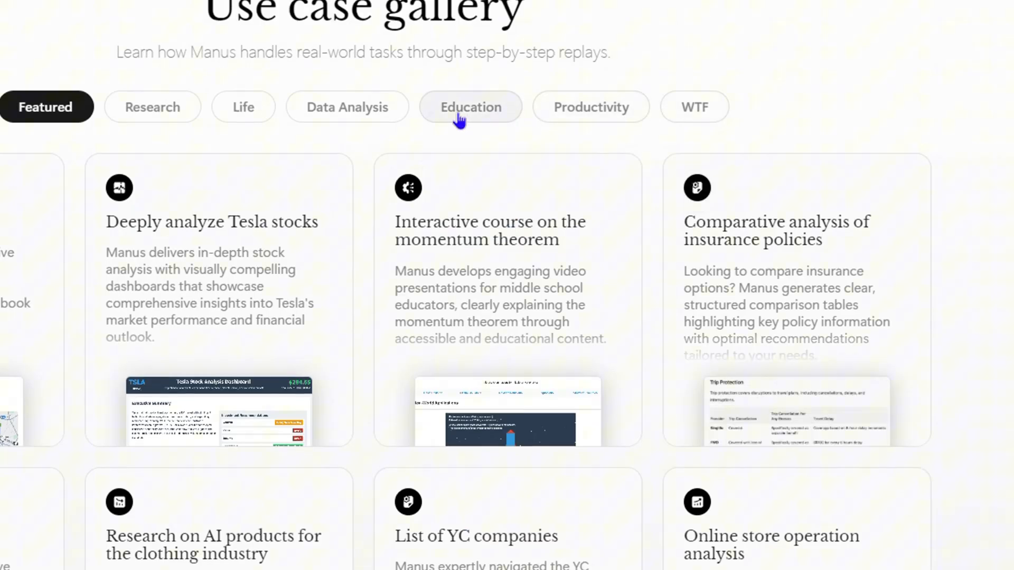
pyautogui.click(152, 106)
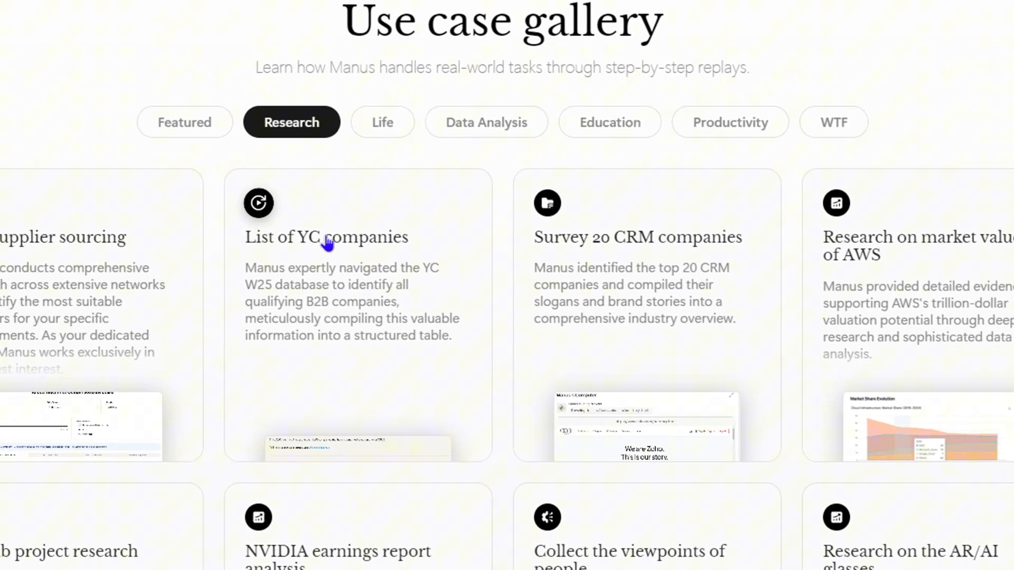
pyautogui.click(327, 237)
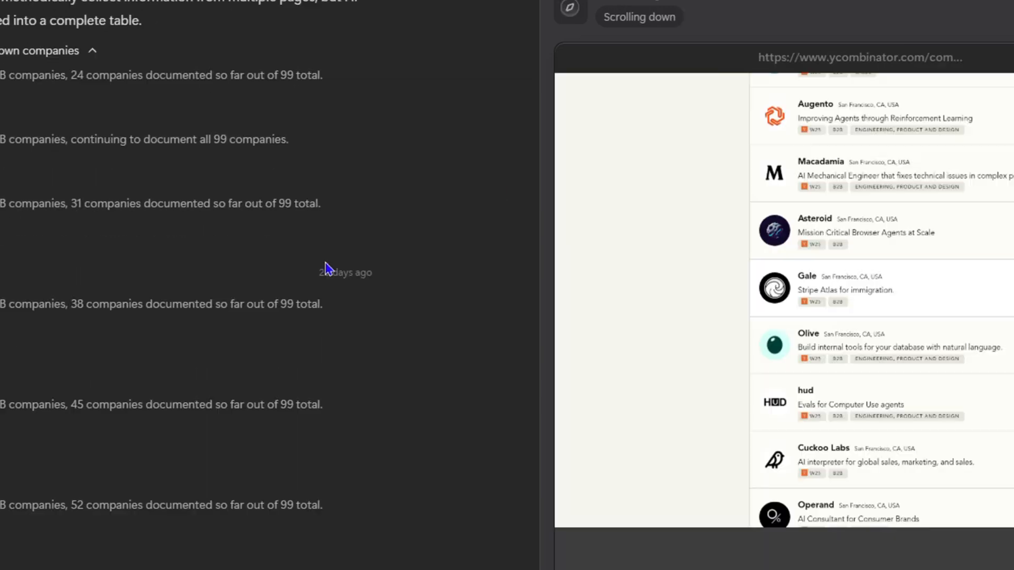
pyautogui.scroll(-3)
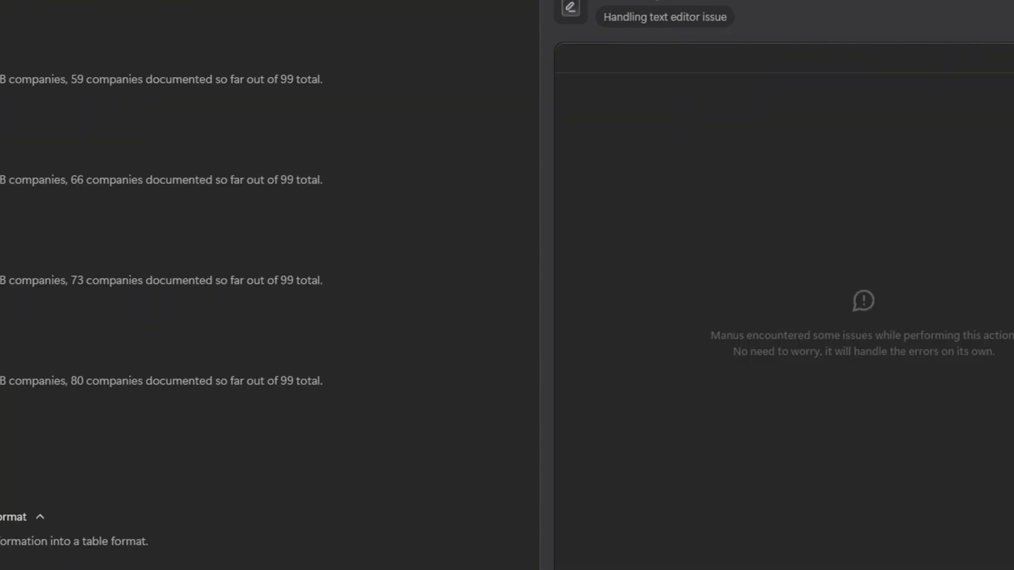
pyautogui.scroll(-3)
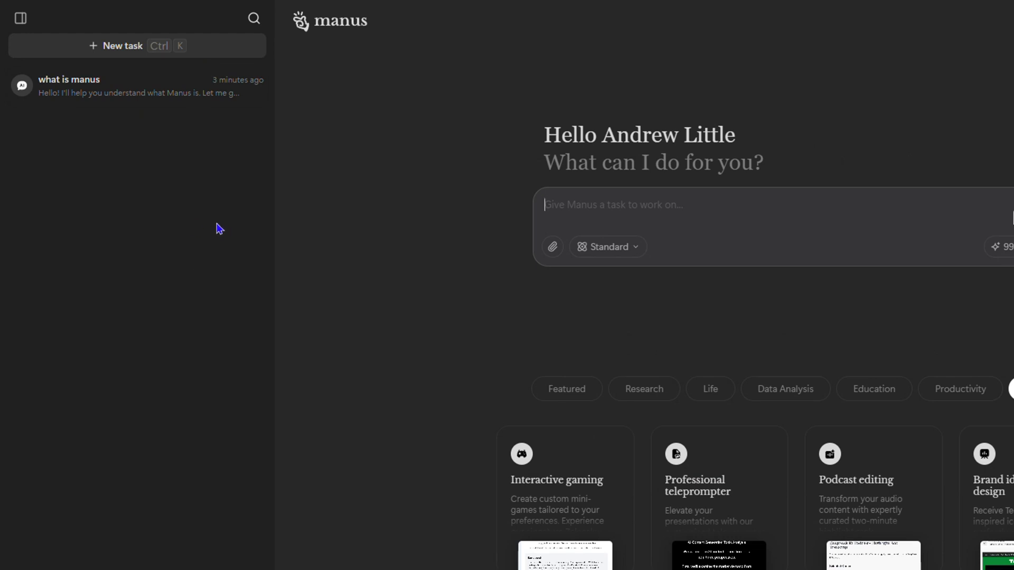
# From the account menu (Free plan, 991 credits), bring up the Upgrade your plan dialog.
pyautogui.click(19, 547)
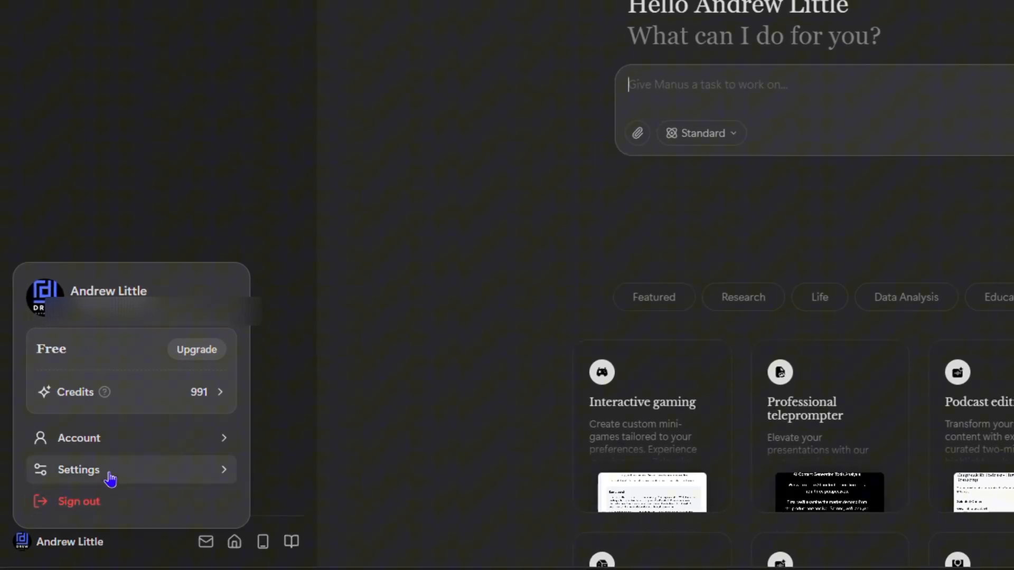
pyautogui.moveTo(162, 392)
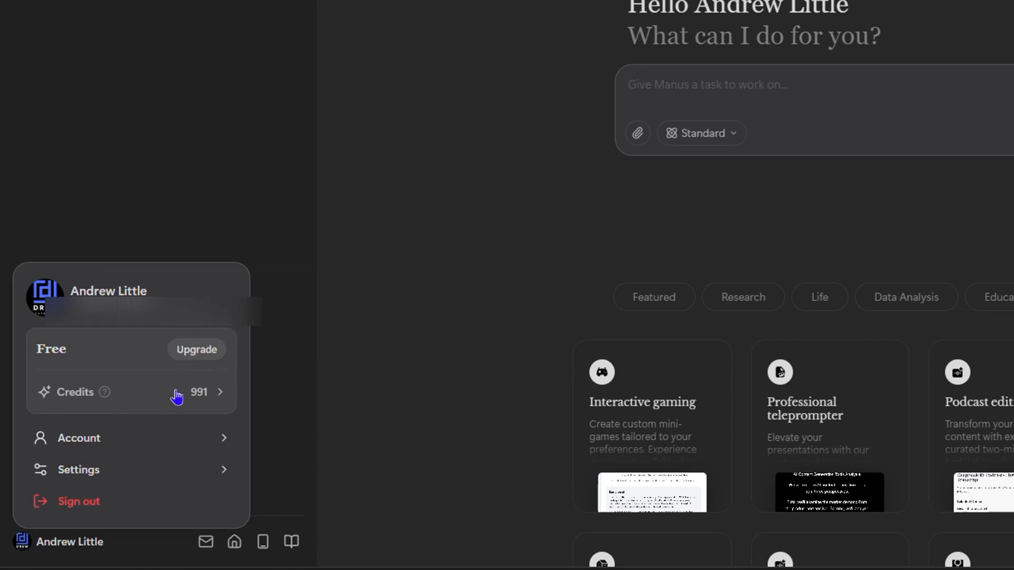
pyautogui.click(711, 85)
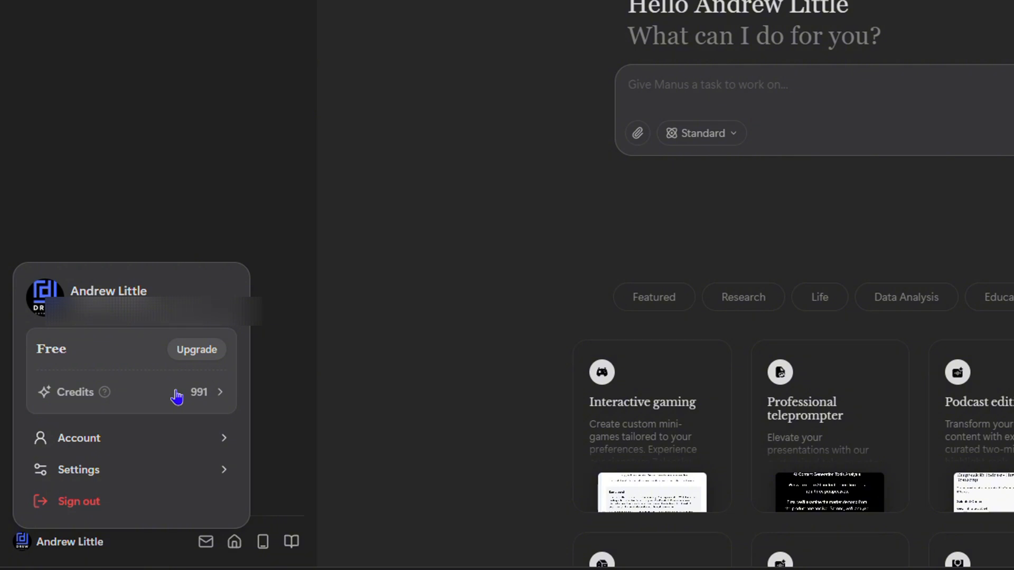
pyautogui.click(711, 85)
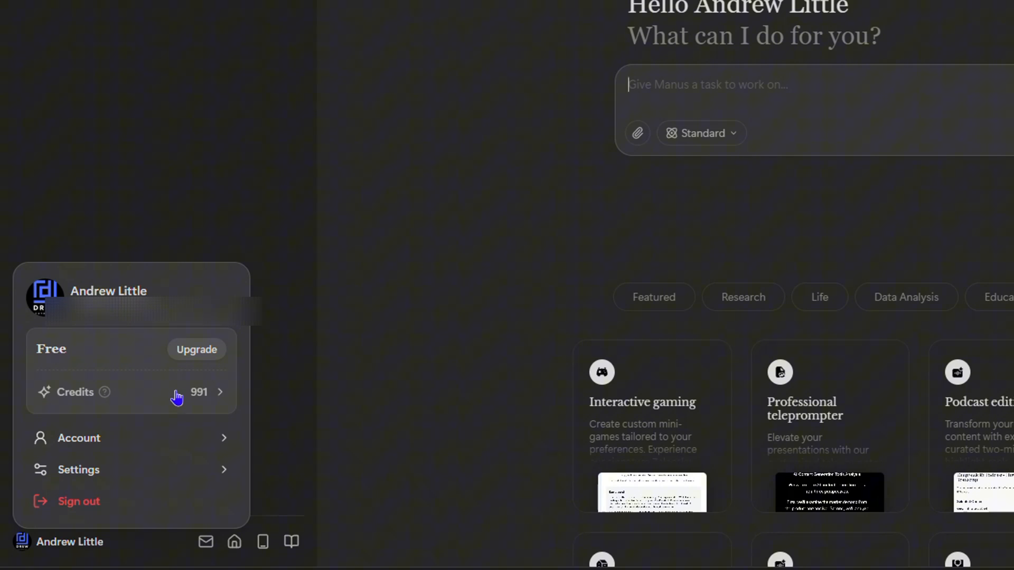
pyautogui.click(196, 350)
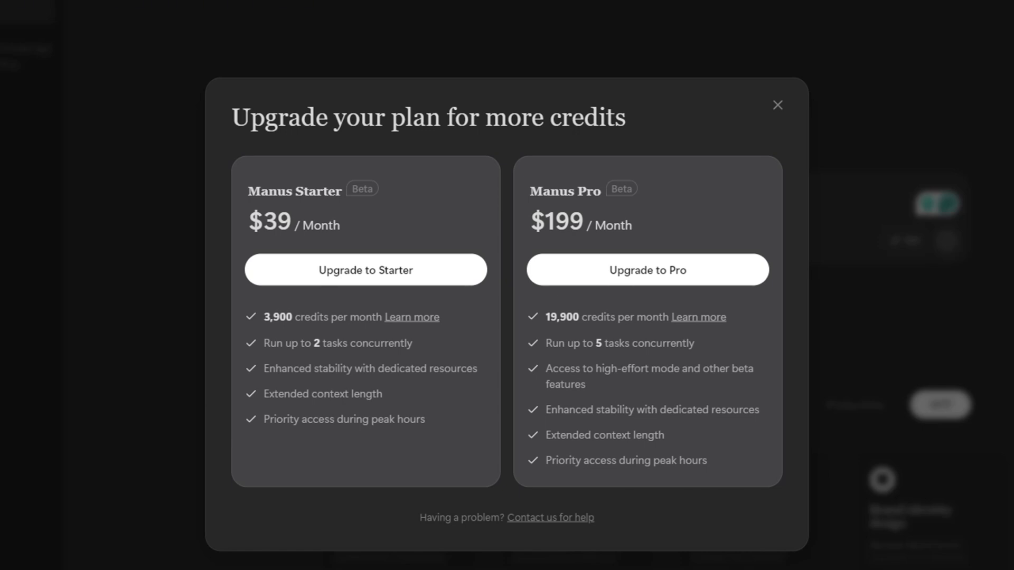
pyautogui.moveTo(462, 394)
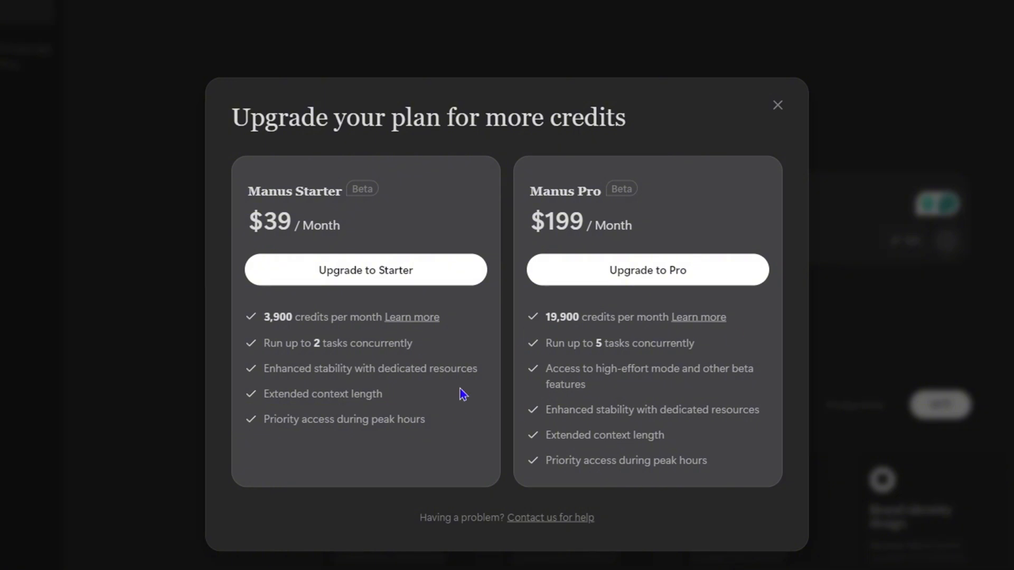
pyautogui.moveTo(632, 342)
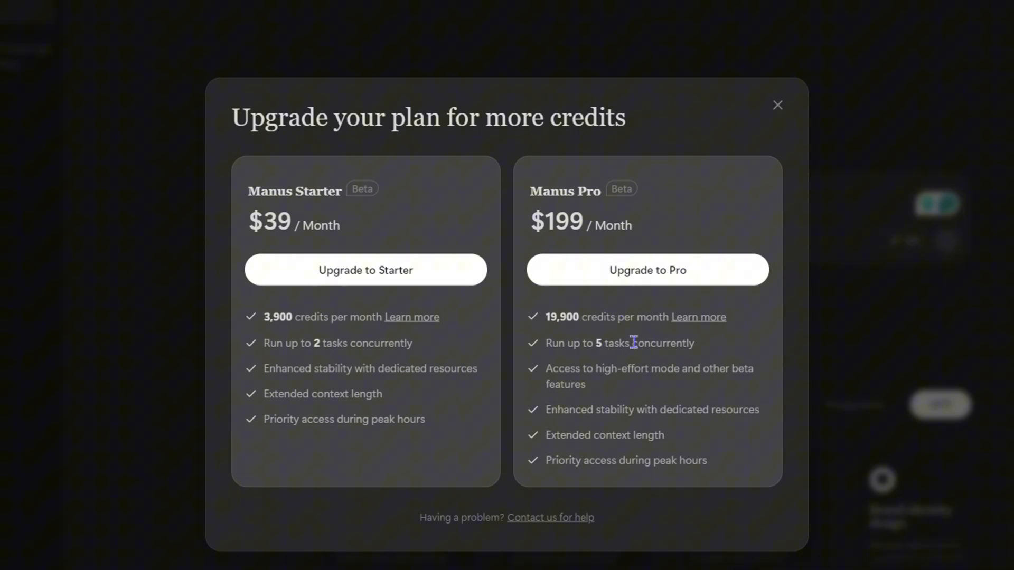
pyautogui.moveTo(558, 456)
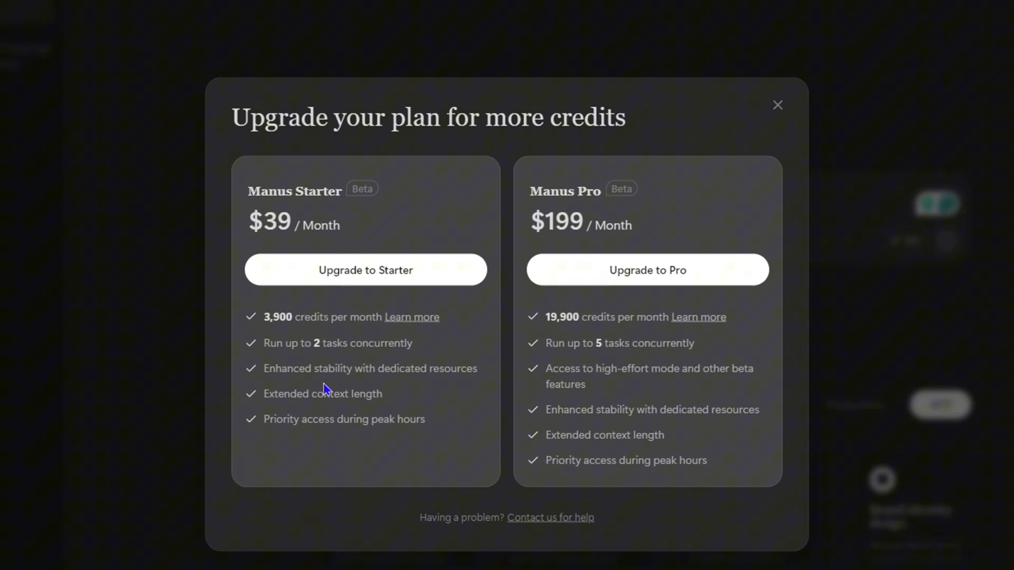
pyautogui.moveTo(466, 359)
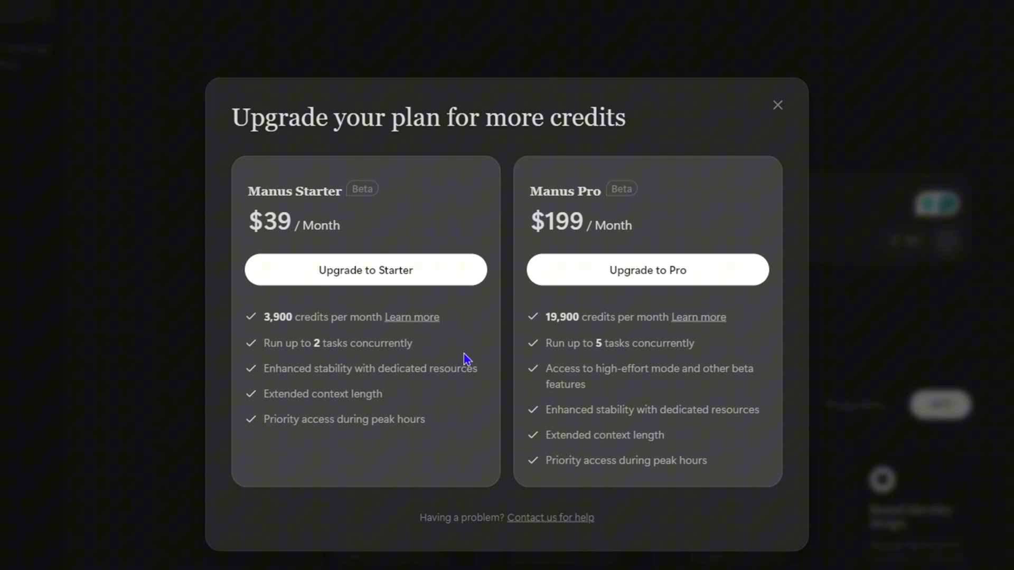
pyautogui.moveTo(690, 131)
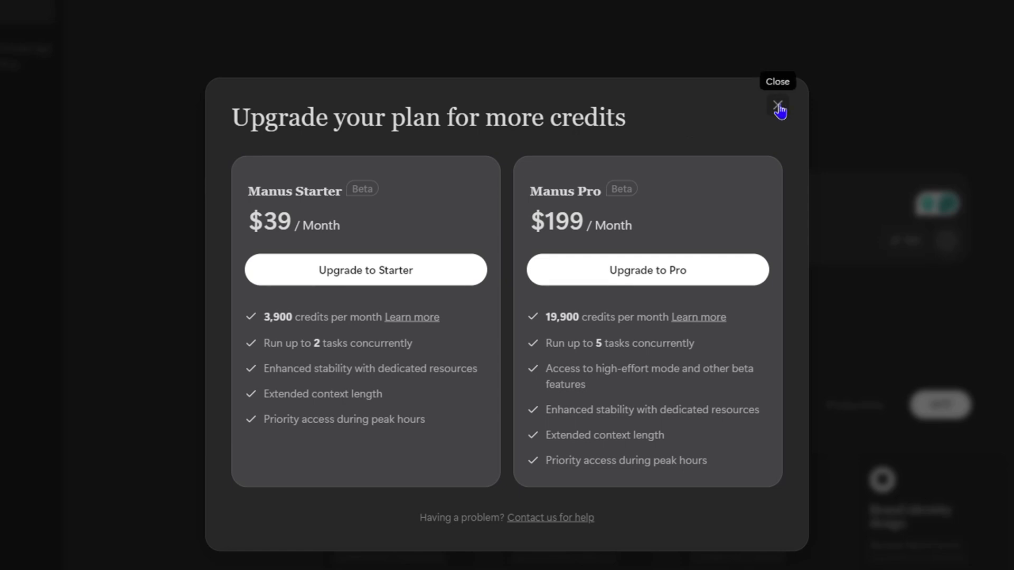
# Close the Manus Starter / Manus Pro upgrade dialog, returning to the account menu.
pyautogui.click(779, 108)
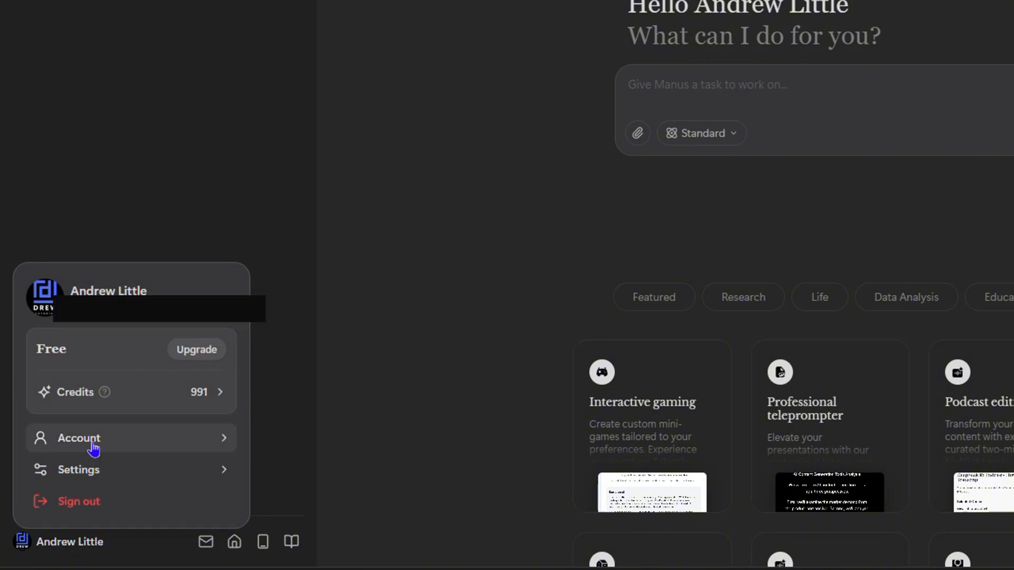
# Go into Account settings and view the Profile page with name, email and delete-account option.
pyautogui.click(79, 437)
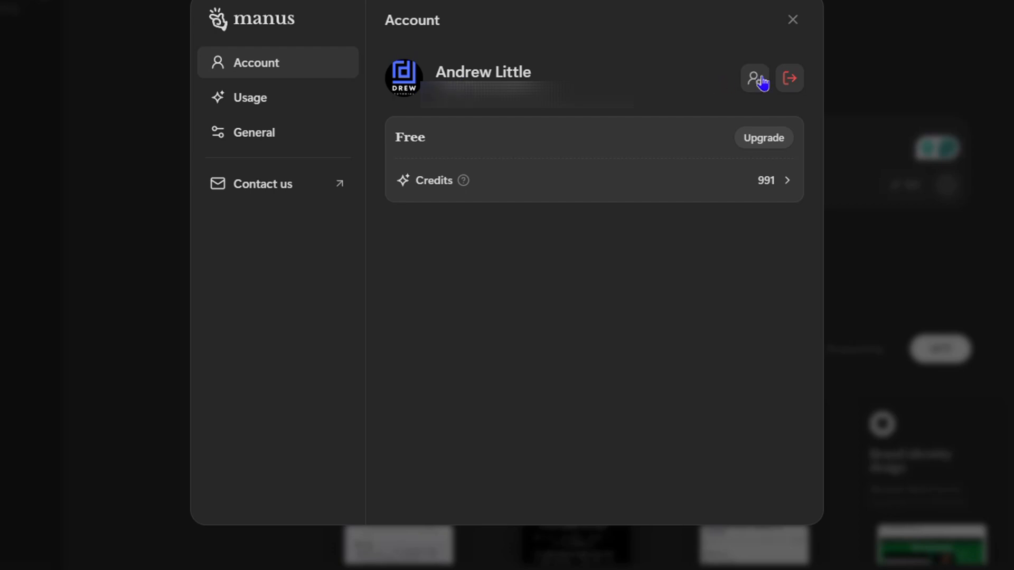
pyautogui.click(754, 77)
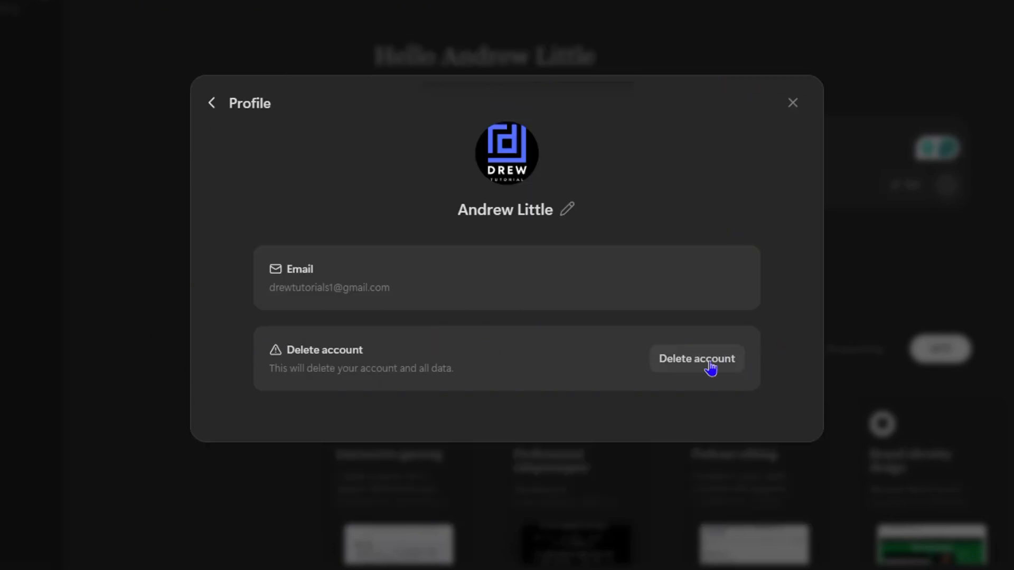
pyautogui.moveTo(196, 162)
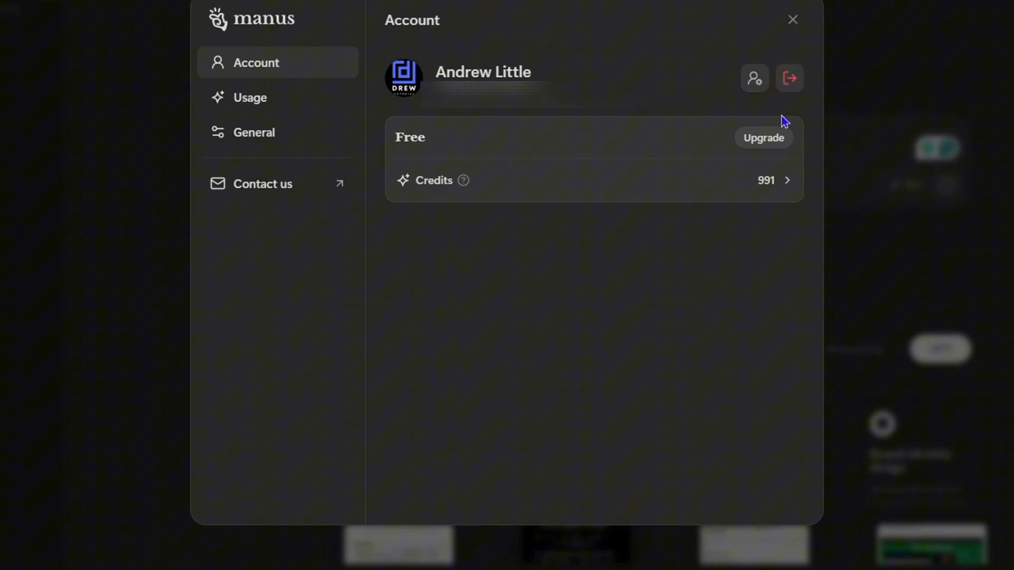
pyautogui.moveTo(790, 78)
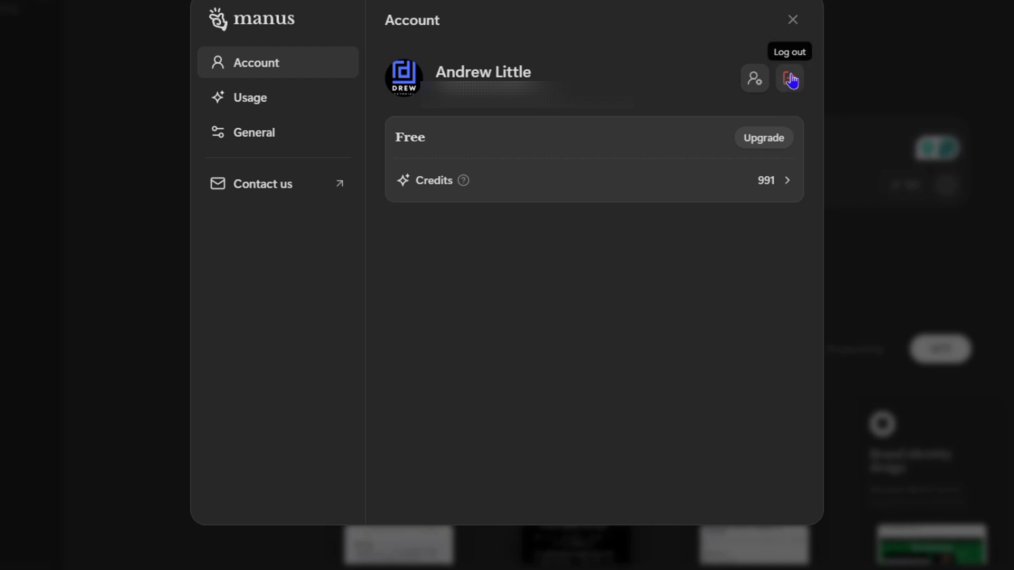
pyautogui.moveTo(528, 183)
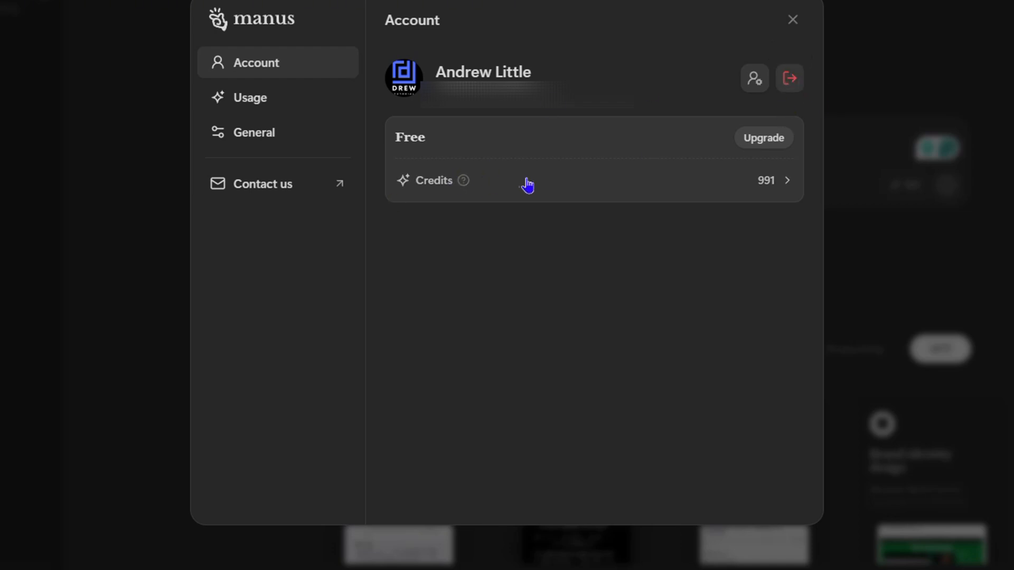
pyautogui.moveTo(621, 201)
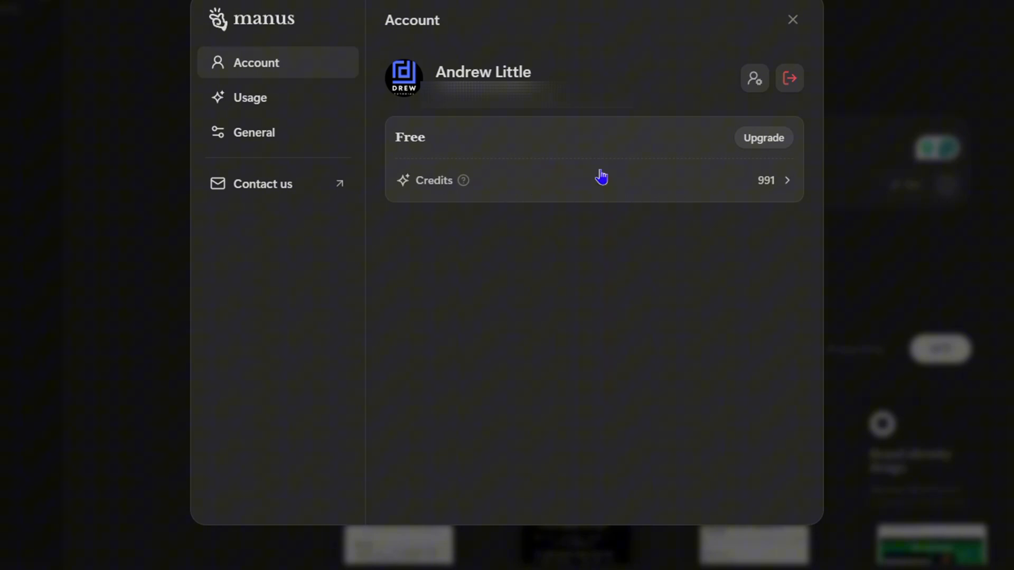
pyautogui.moveTo(485, 200)
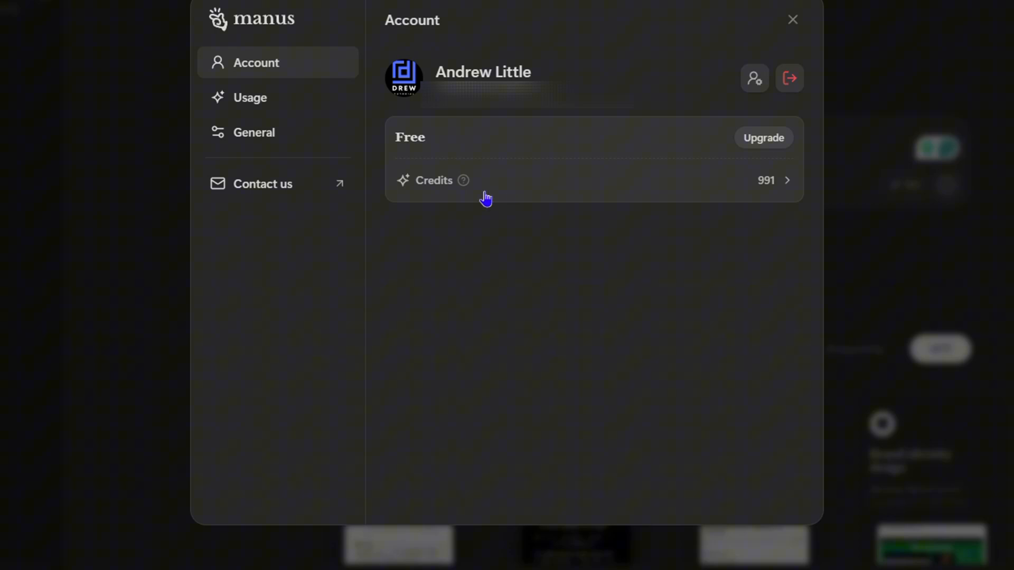
# View Usage: Free plan, 991 credits, and the 9-credit 'what is manus' deduction.
pyautogui.click(250, 98)
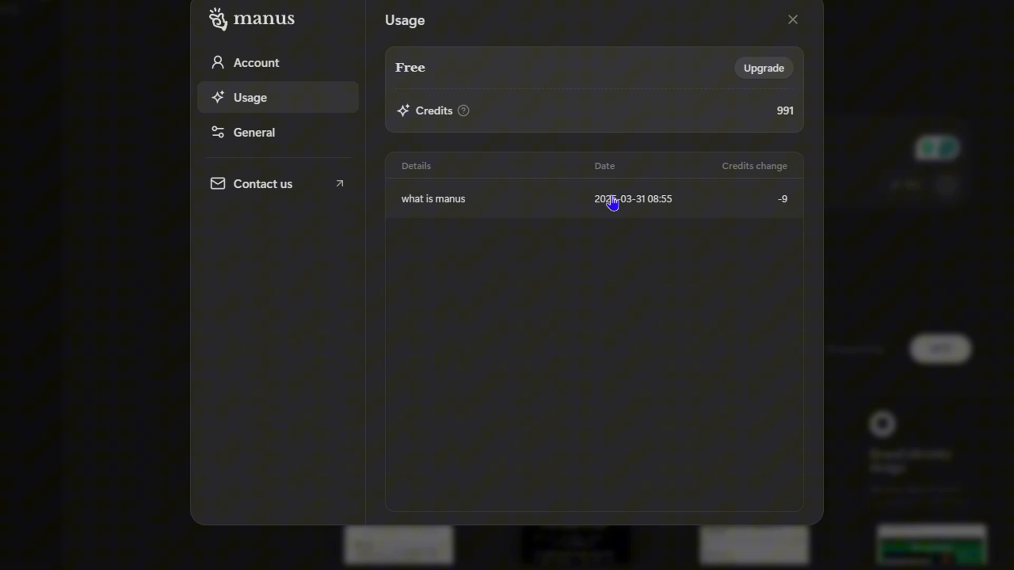
pyautogui.moveTo(636, 206)
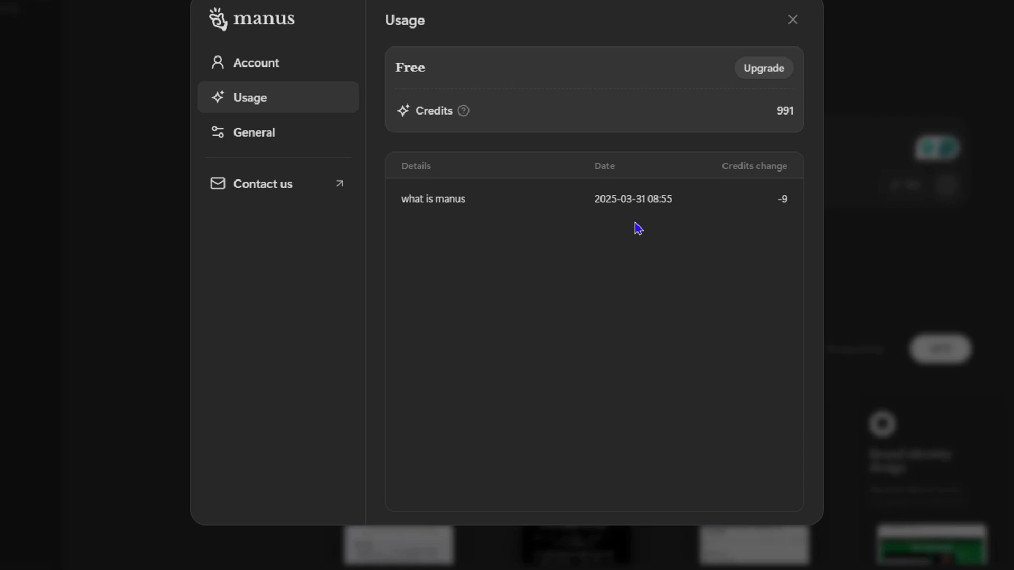
pyautogui.moveTo(490, 73)
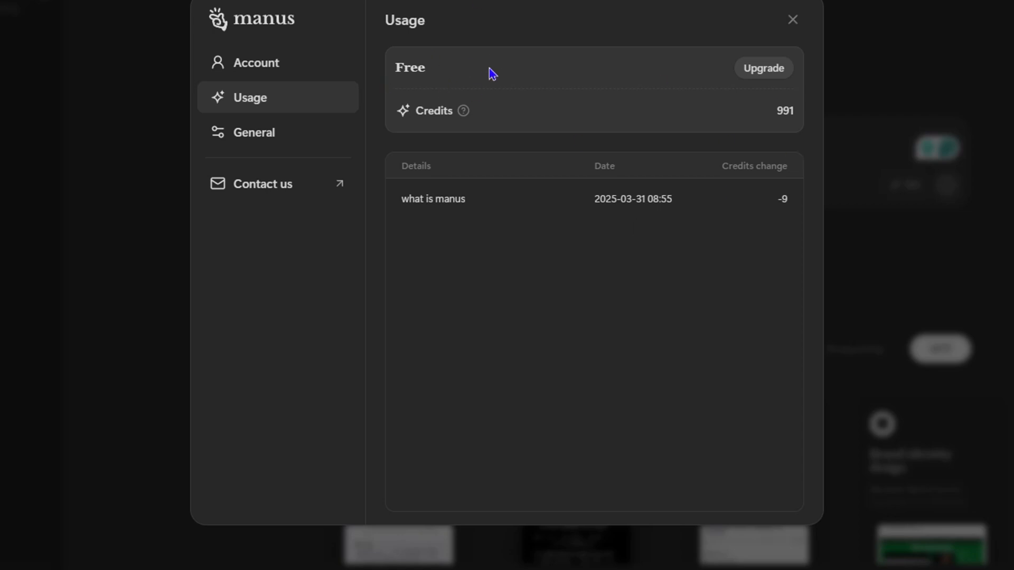
pyautogui.moveTo(884, 101)
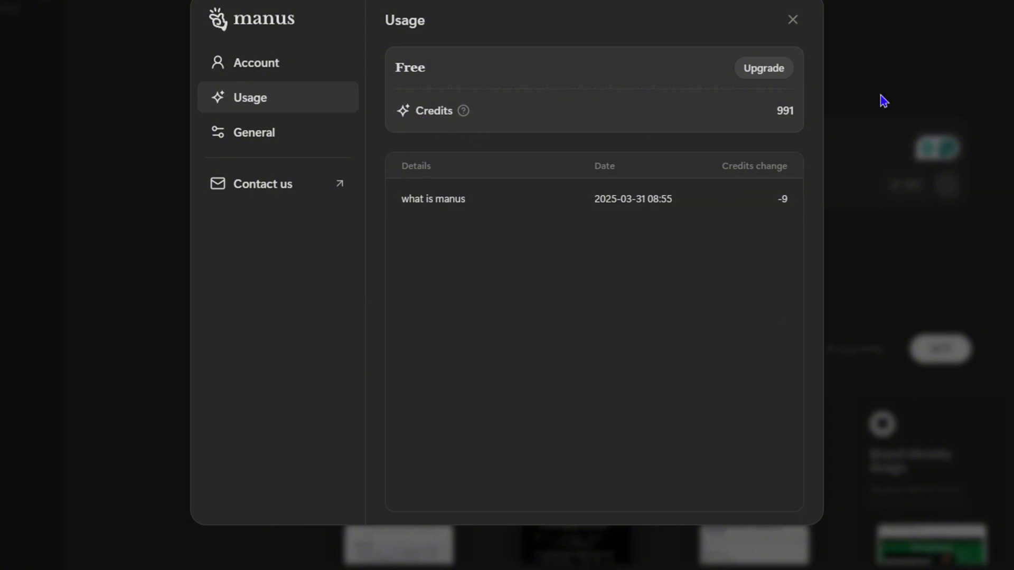
pyautogui.moveTo(348, 165)
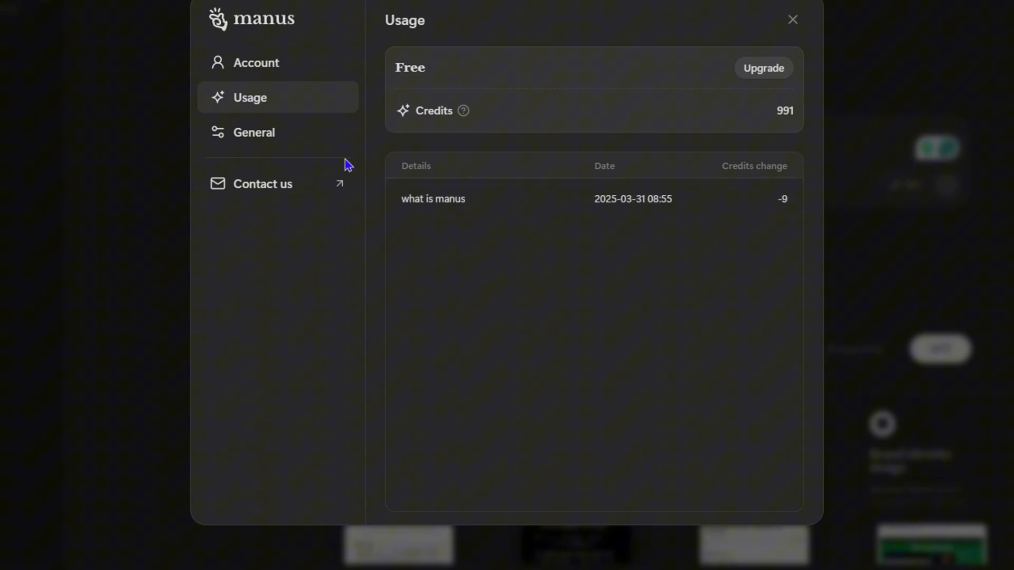
# In General preferences set the language to Français, then return to General to restore English.
pyautogui.click(253, 132)
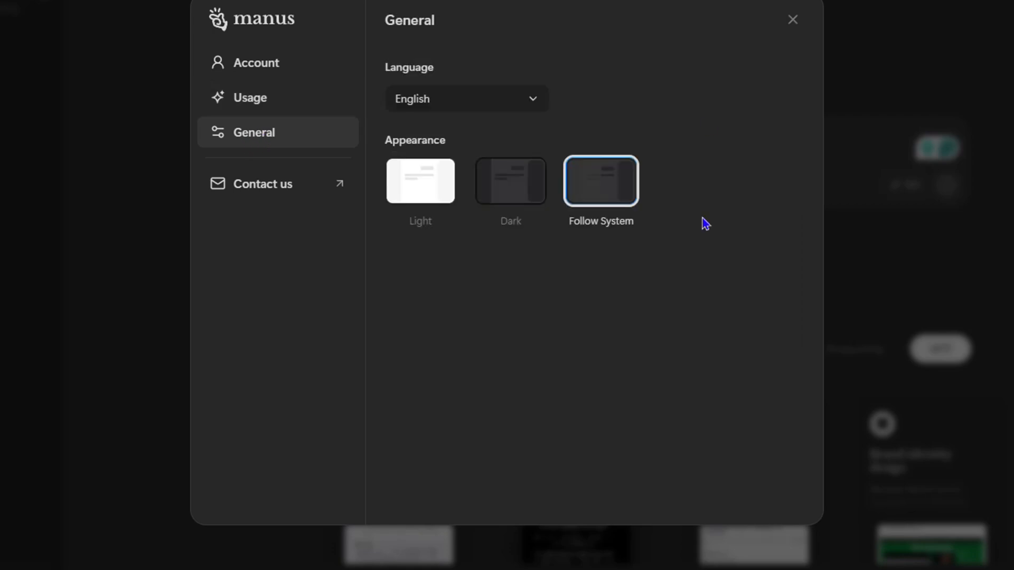
pyautogui.click(466, 98)
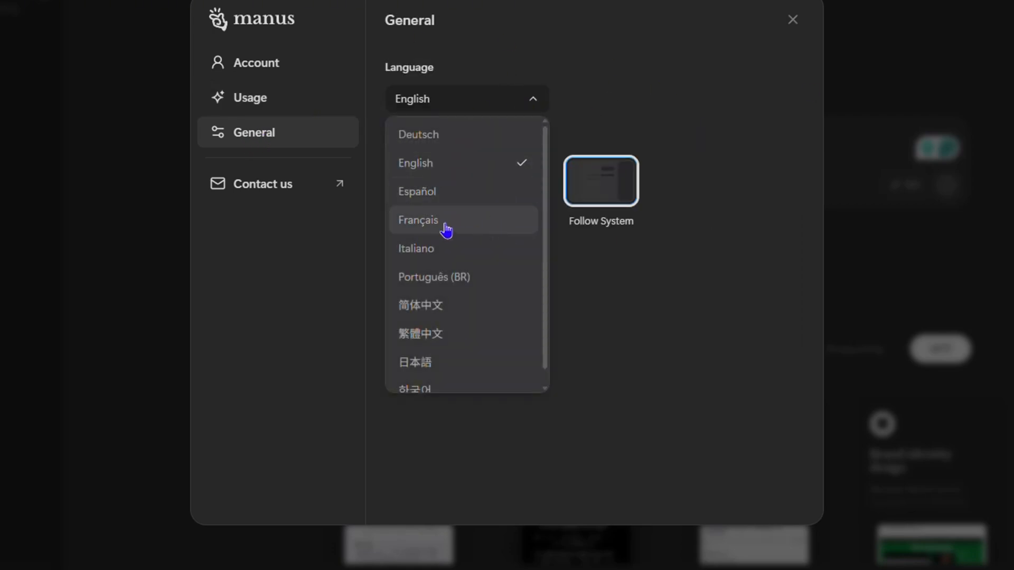
pyautogui.click(418, 220)
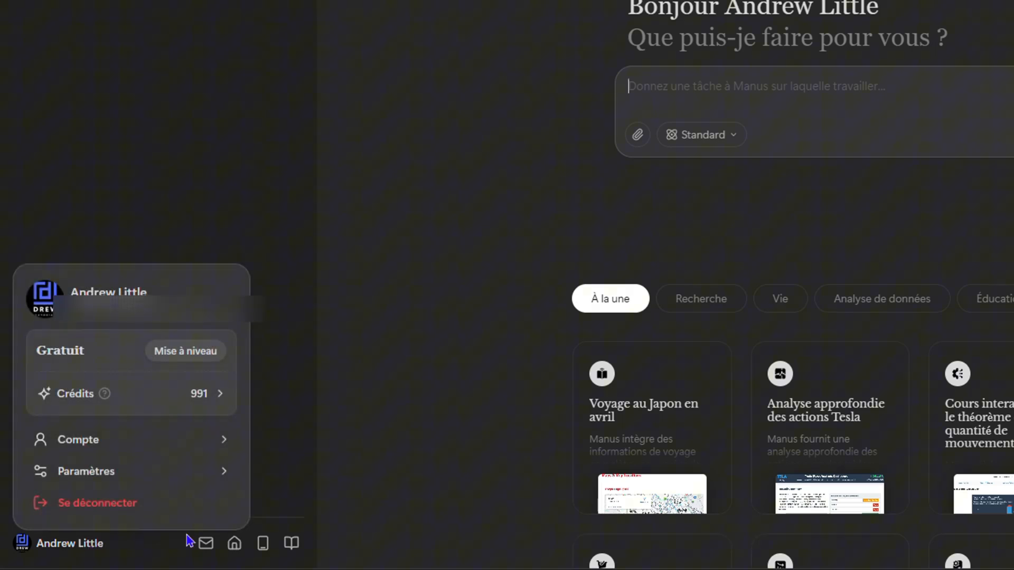
pyautogui.click(77, 439)
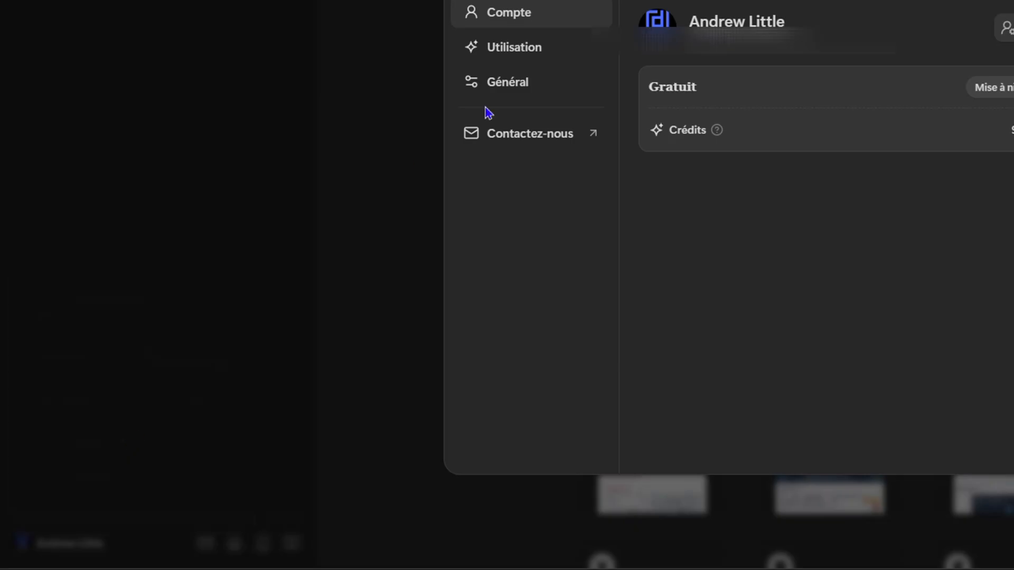
pyautogui.click(508, 82)
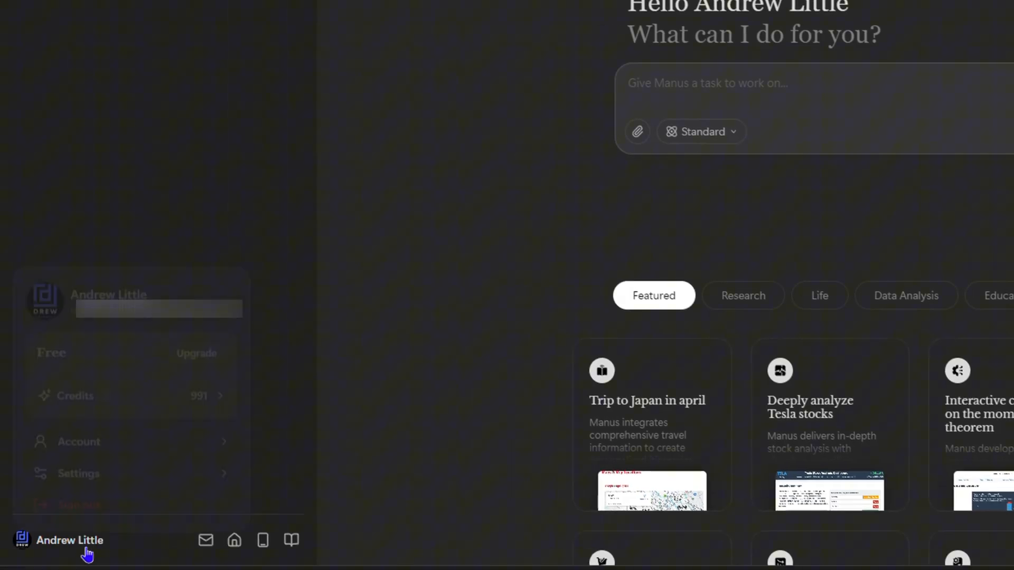
# Set the Appearance to the Light theme from account Settings and dismiss the dialog.
pyautogui.click(69, 540)
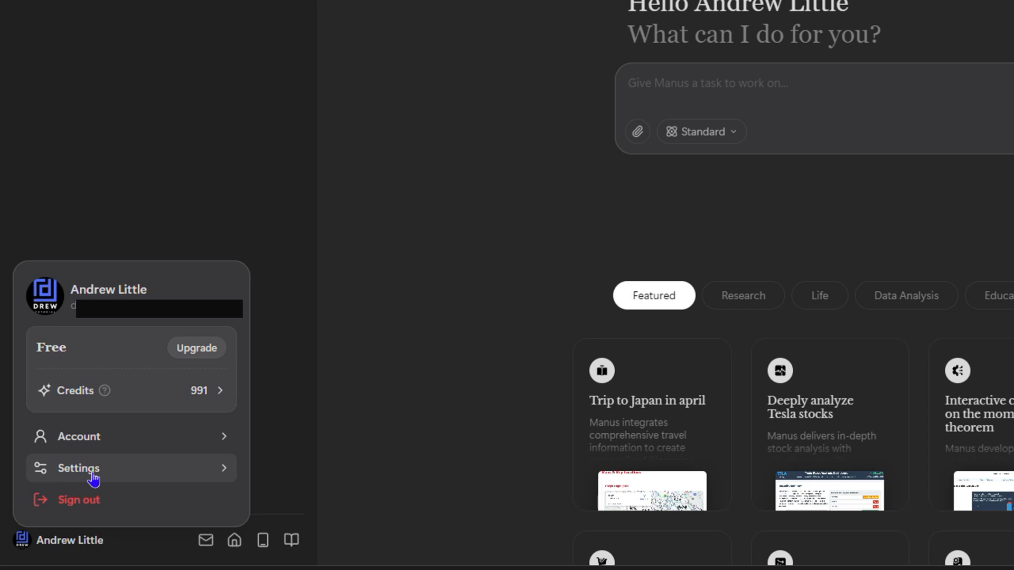
pyautogui.click(80, 468)
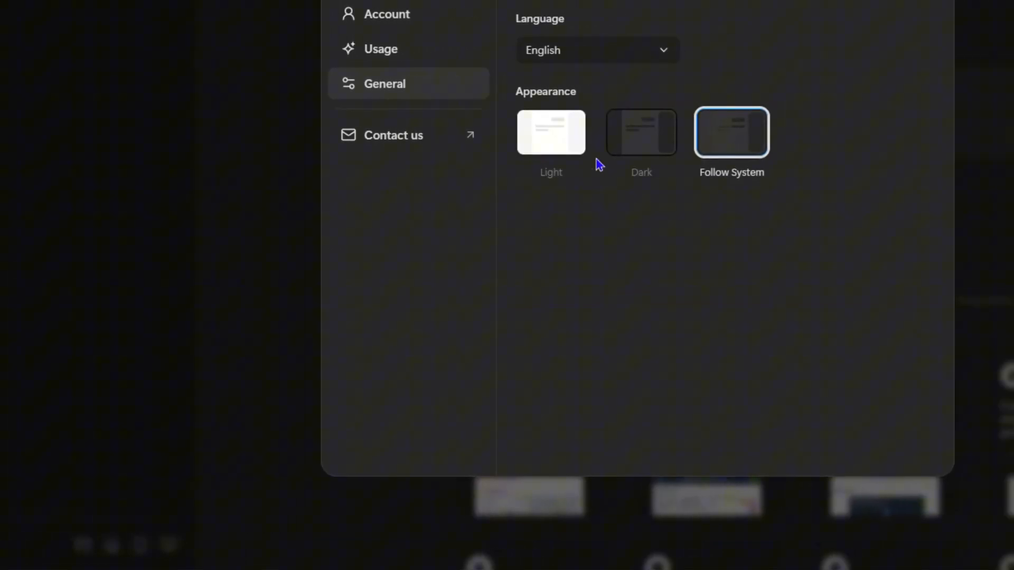
pyautogui.click(551, 132)
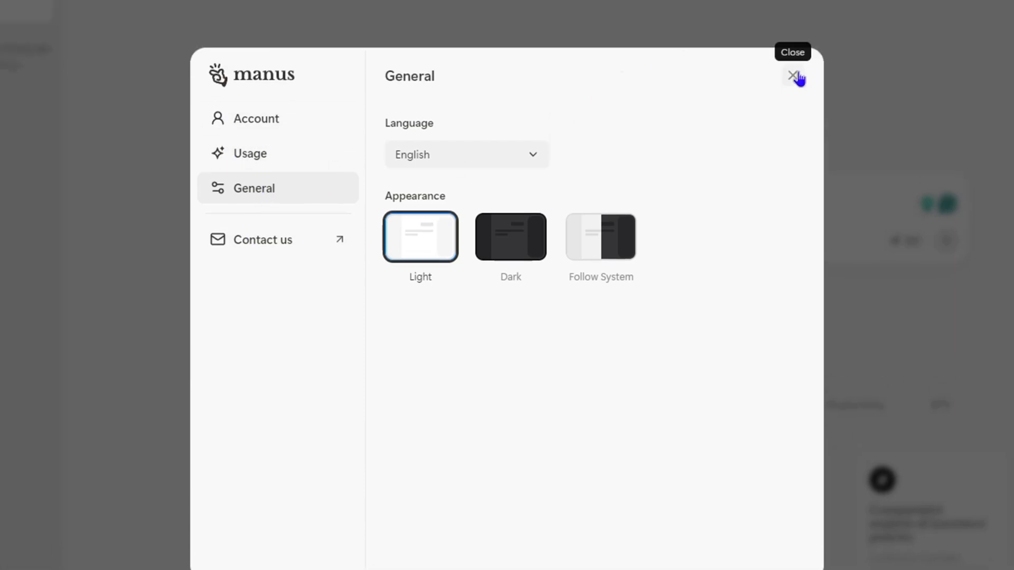
pyautogui.click(794, 75)
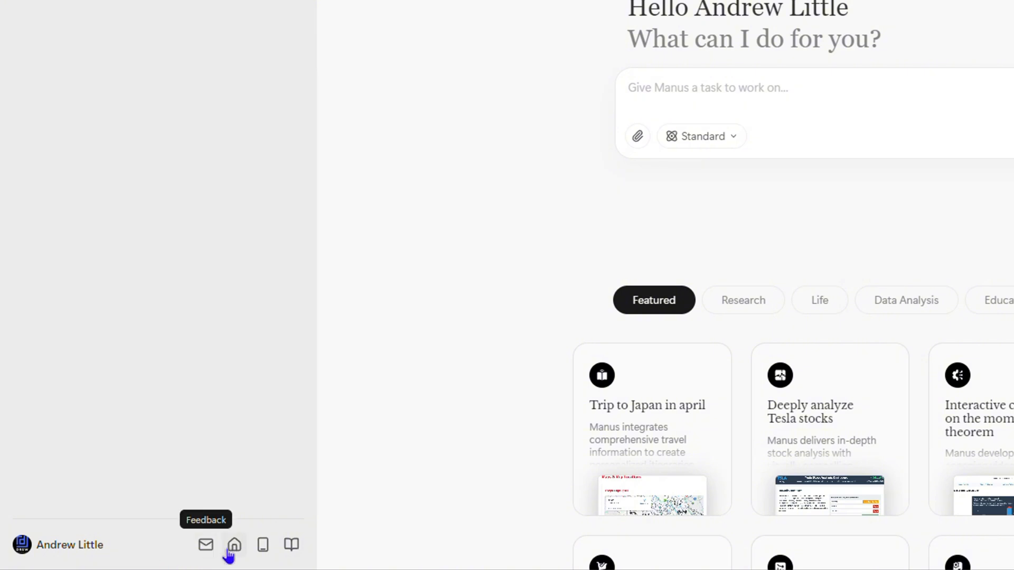
pyautogui.moveTo(263, 545)
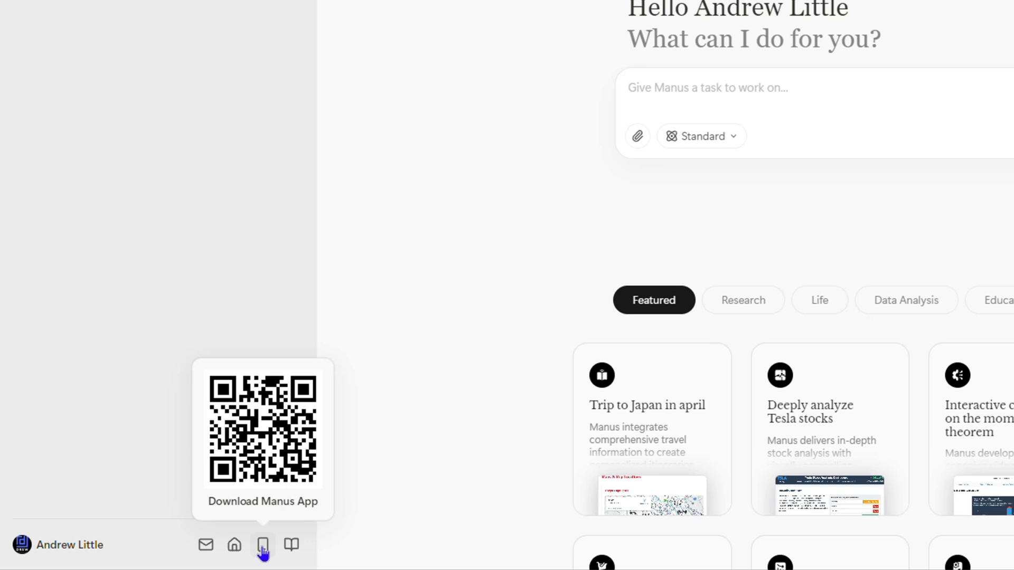
pyautogui.moveTo(291, 545)
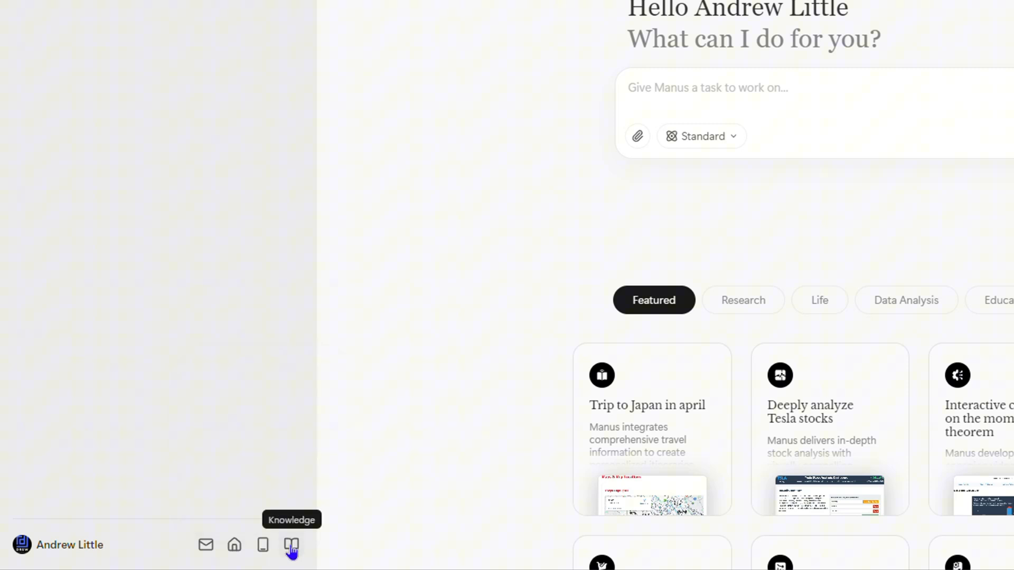
pyautogui.click(292, 545)
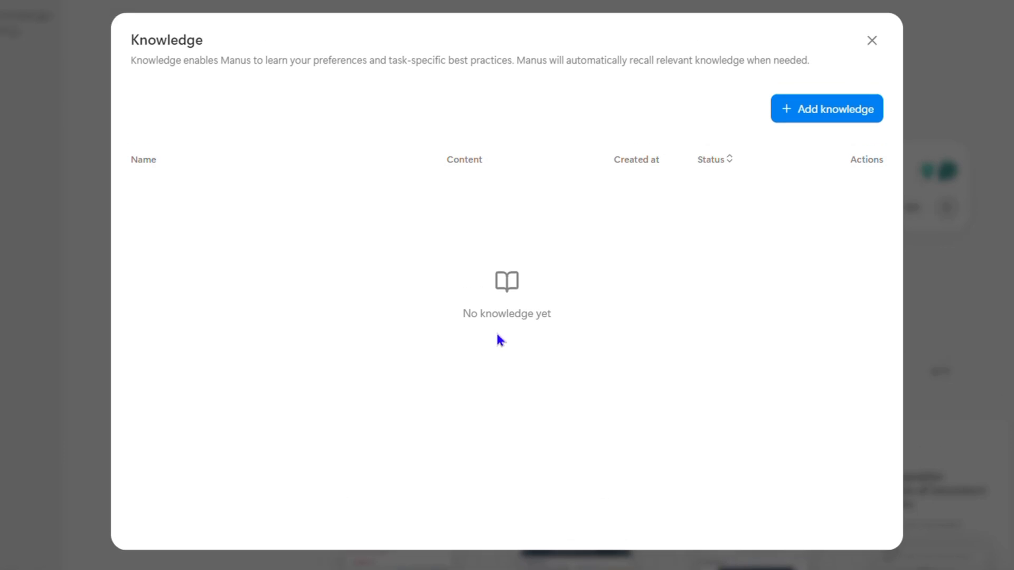
pyautogui.click(826, 108)
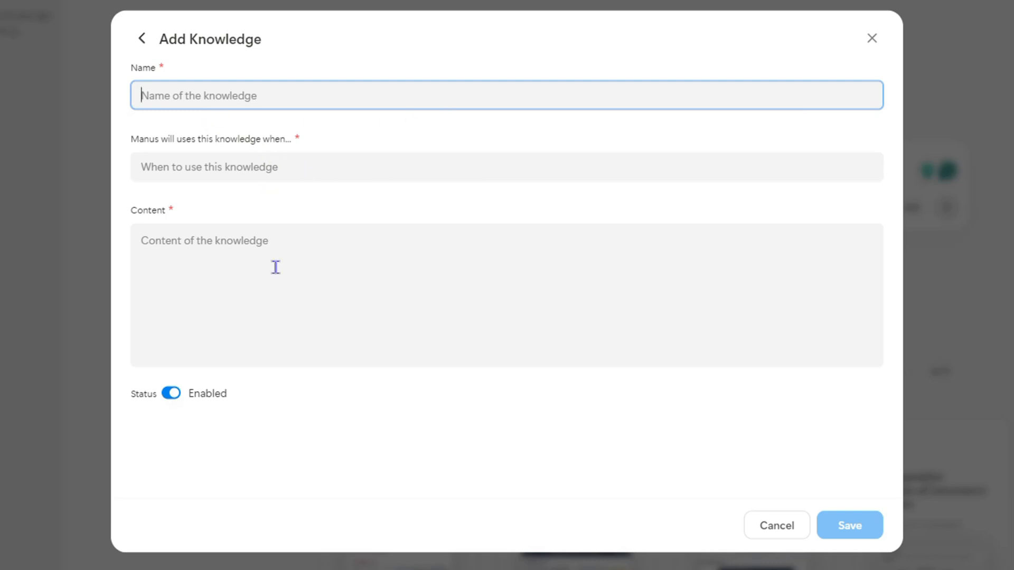
pyautogui.click(850, 525)
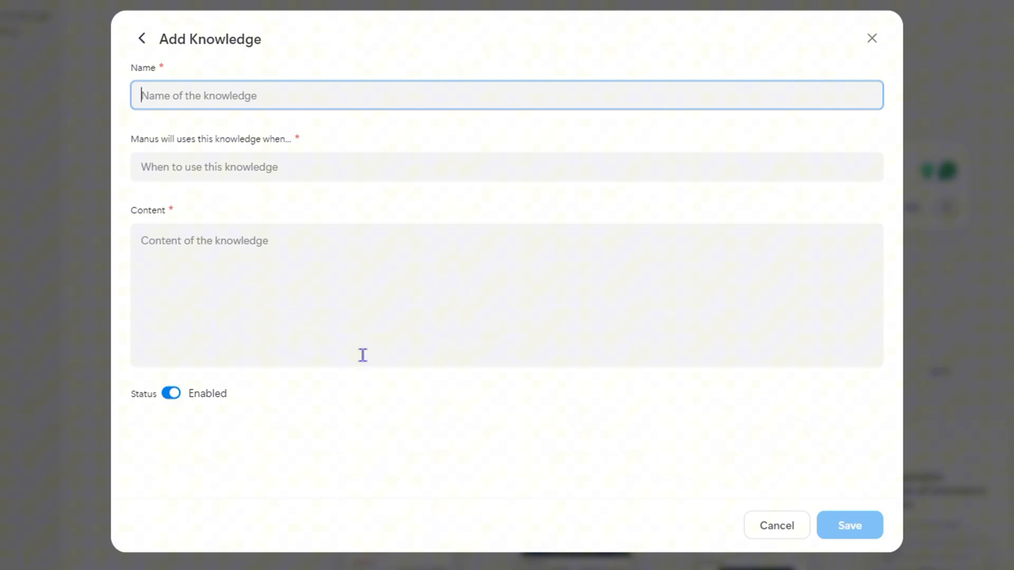
pyautogui.click(849, 525)
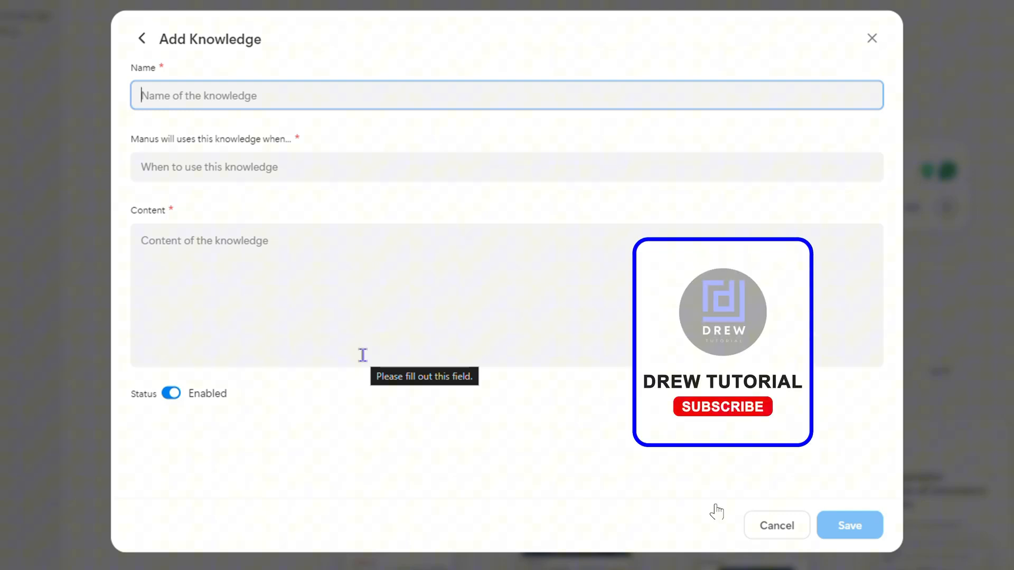
pyautogui.click(723, 406)
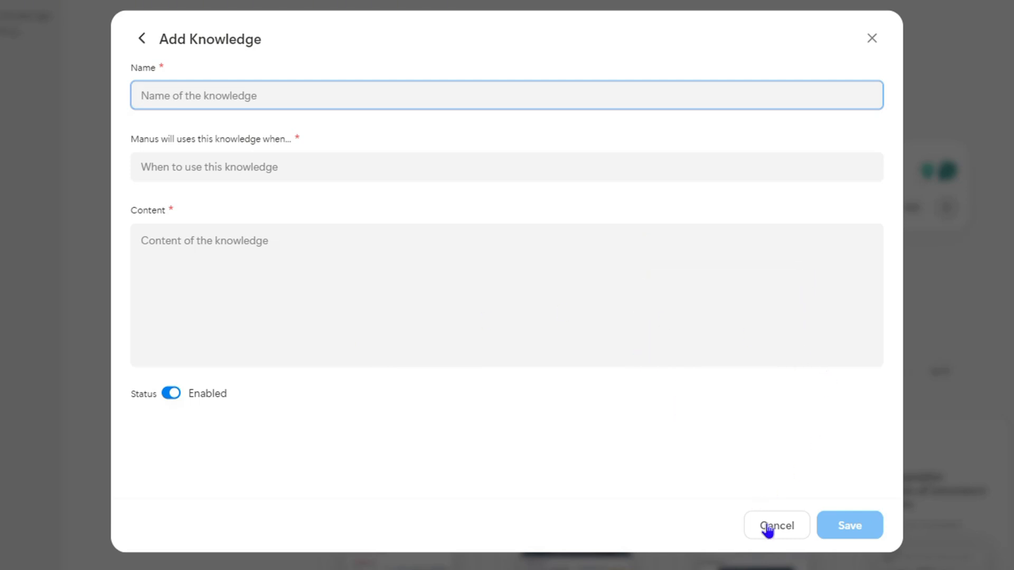
pyautogui.click(776, 525)
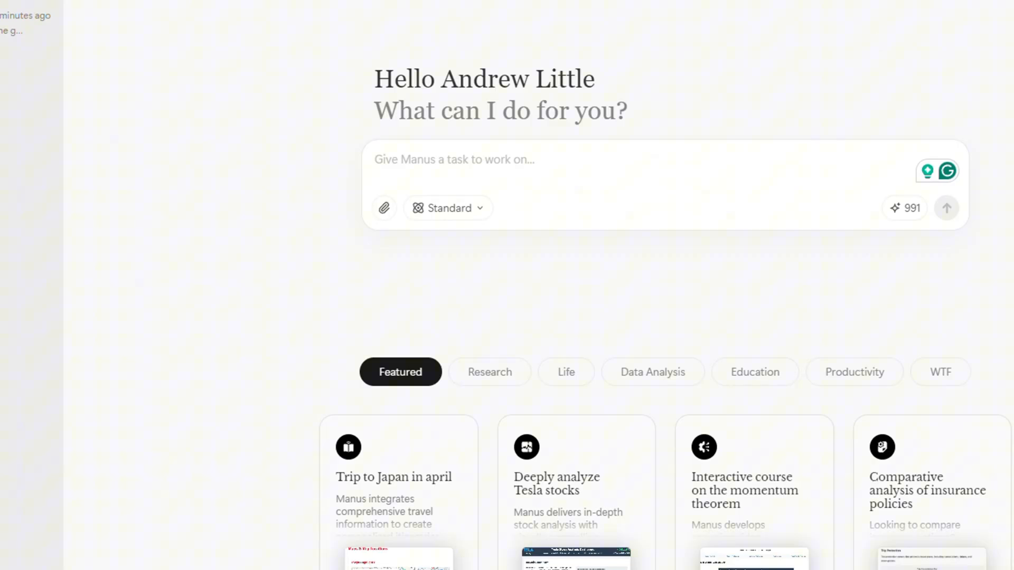
pyautogui.scroll(-3)
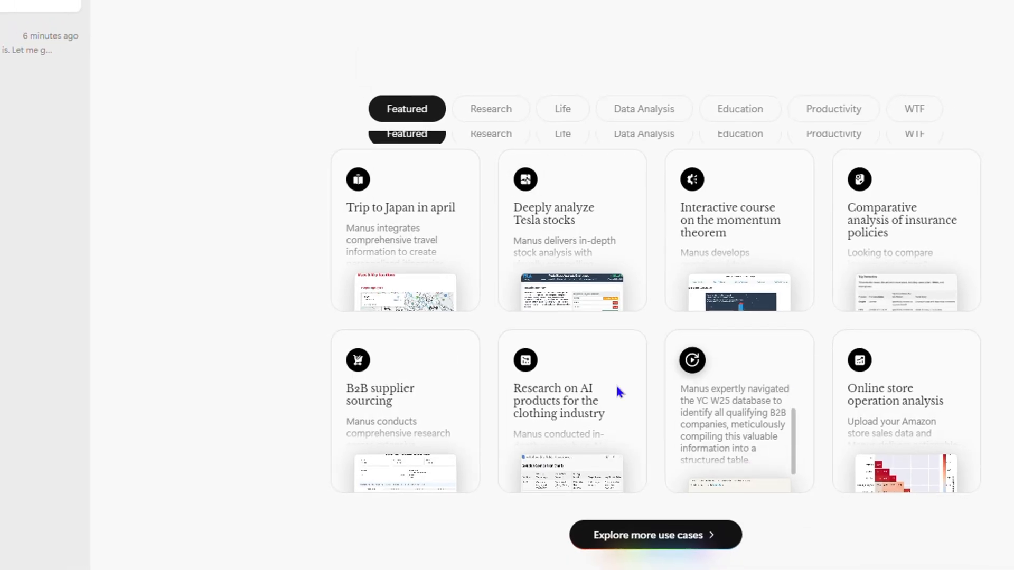